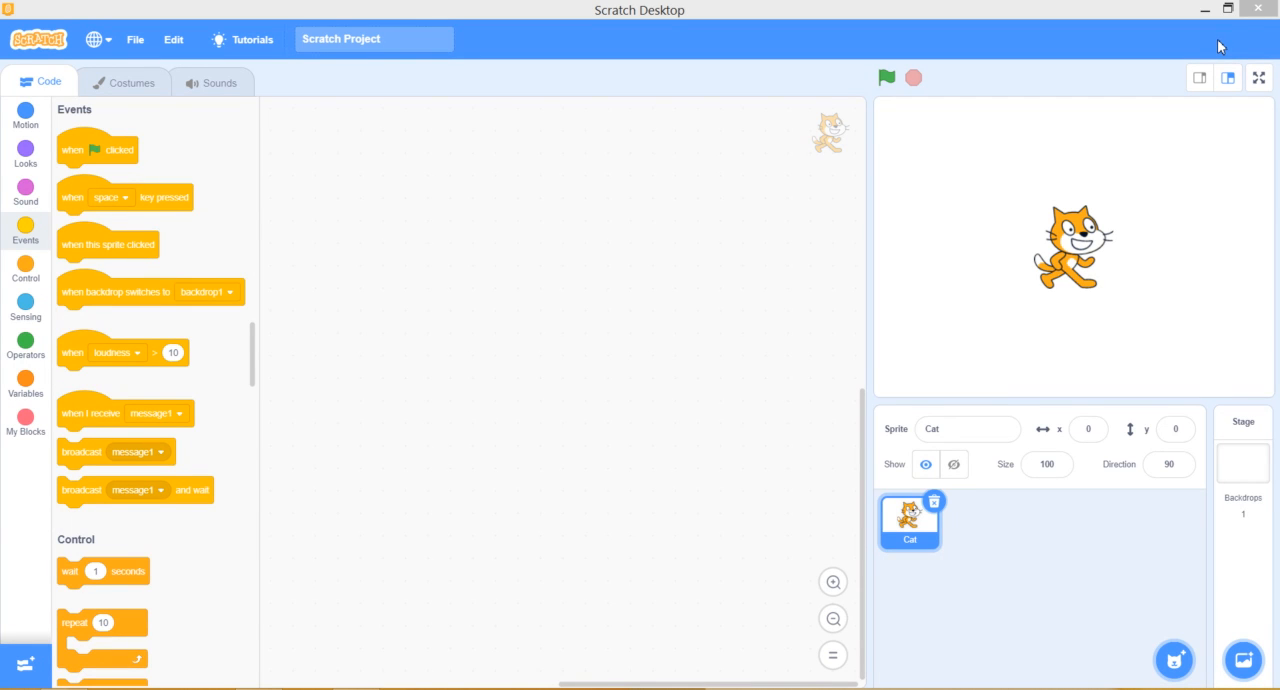
pyautogui.moveTo(1177, 56)
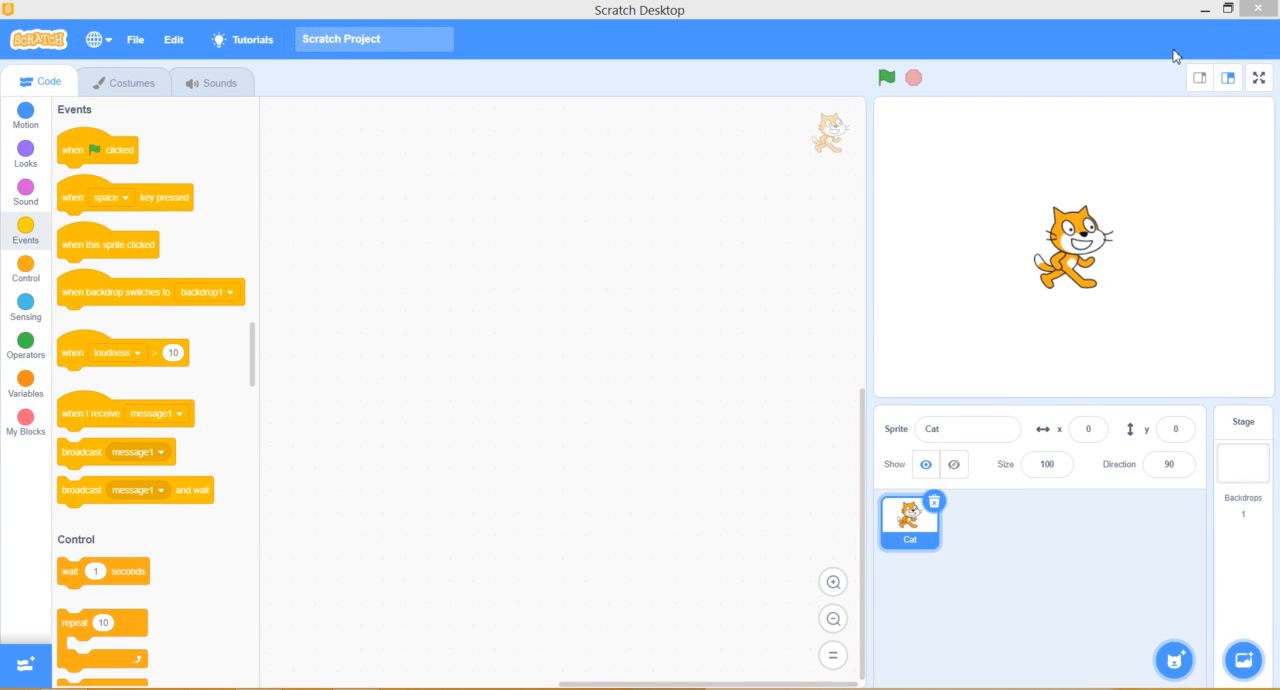
pyautogui.moveTo(1158, 57)
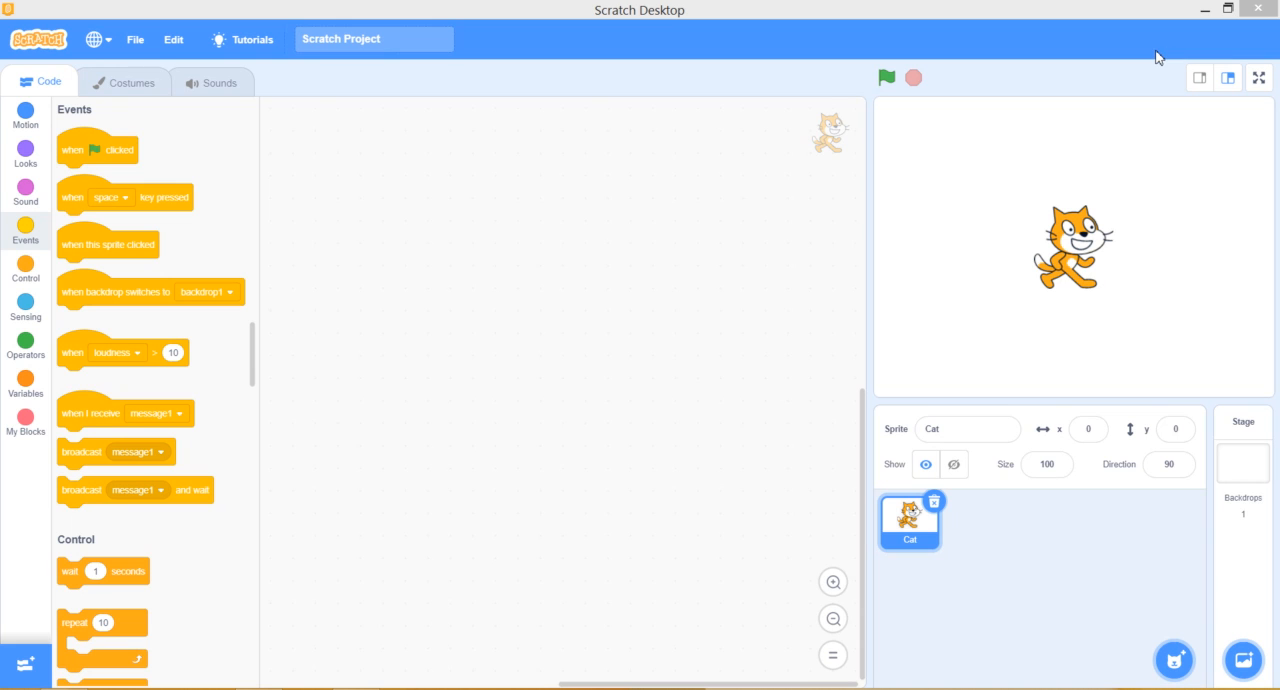
pyautogui.moveTo(1063, 32)
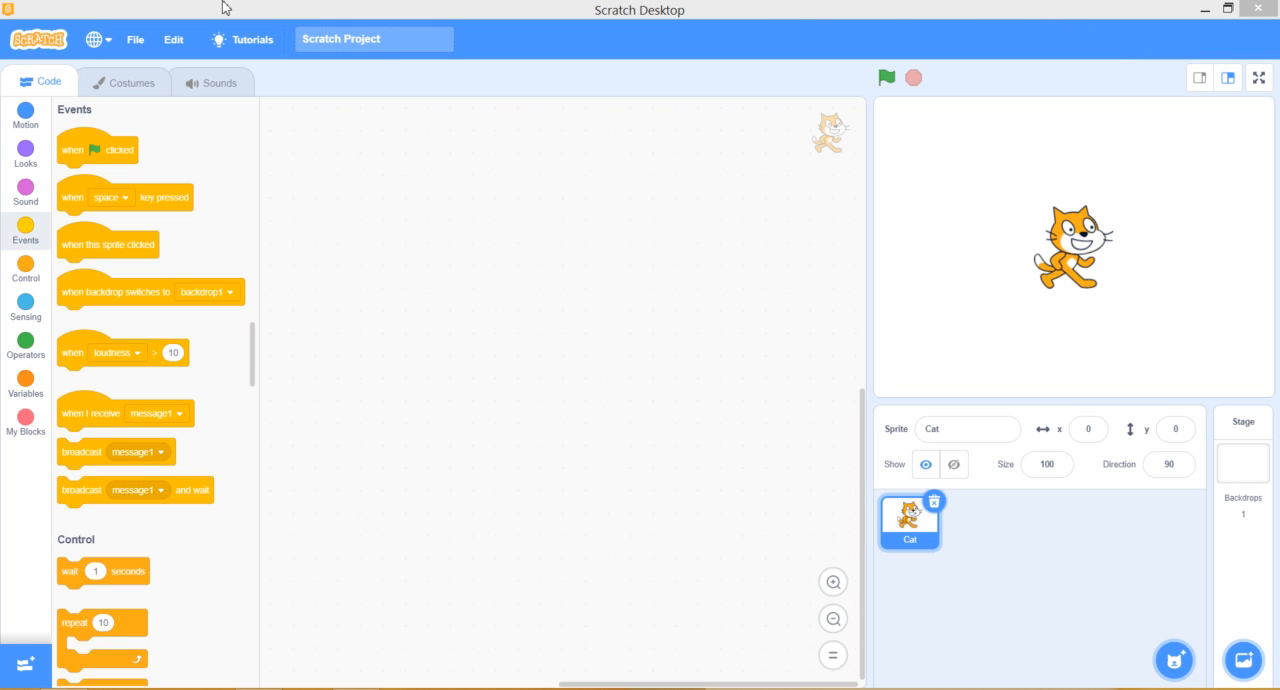
pyautogui.moveTo(940, 516)
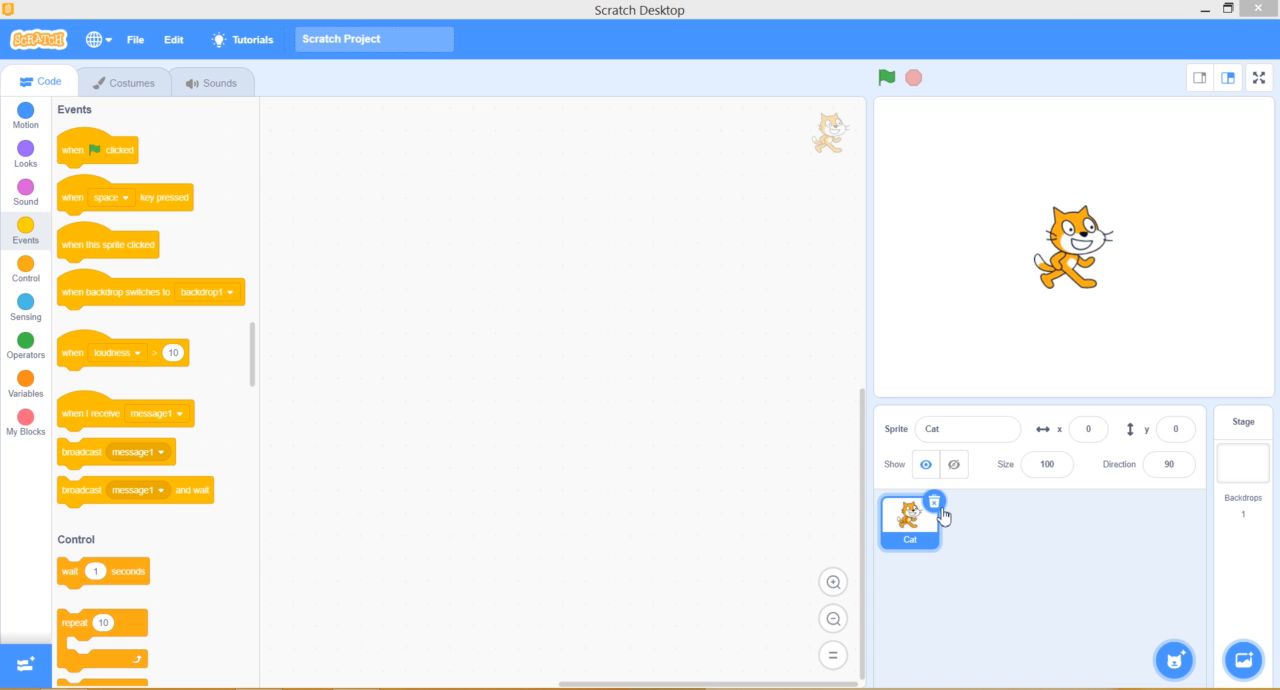
# Step: Replace the Cat with the library Apple sprite and select a black freehand brush
pyautogui.click(933, 502)
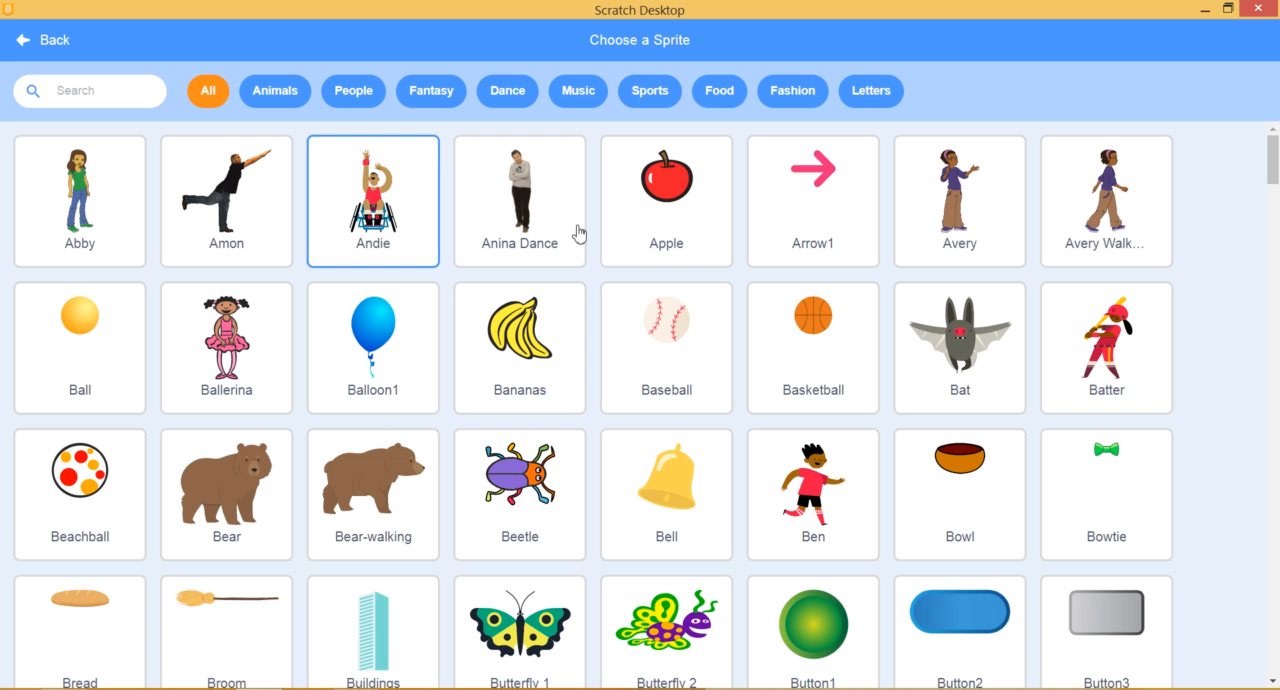
pyautogui.click(665, 190)
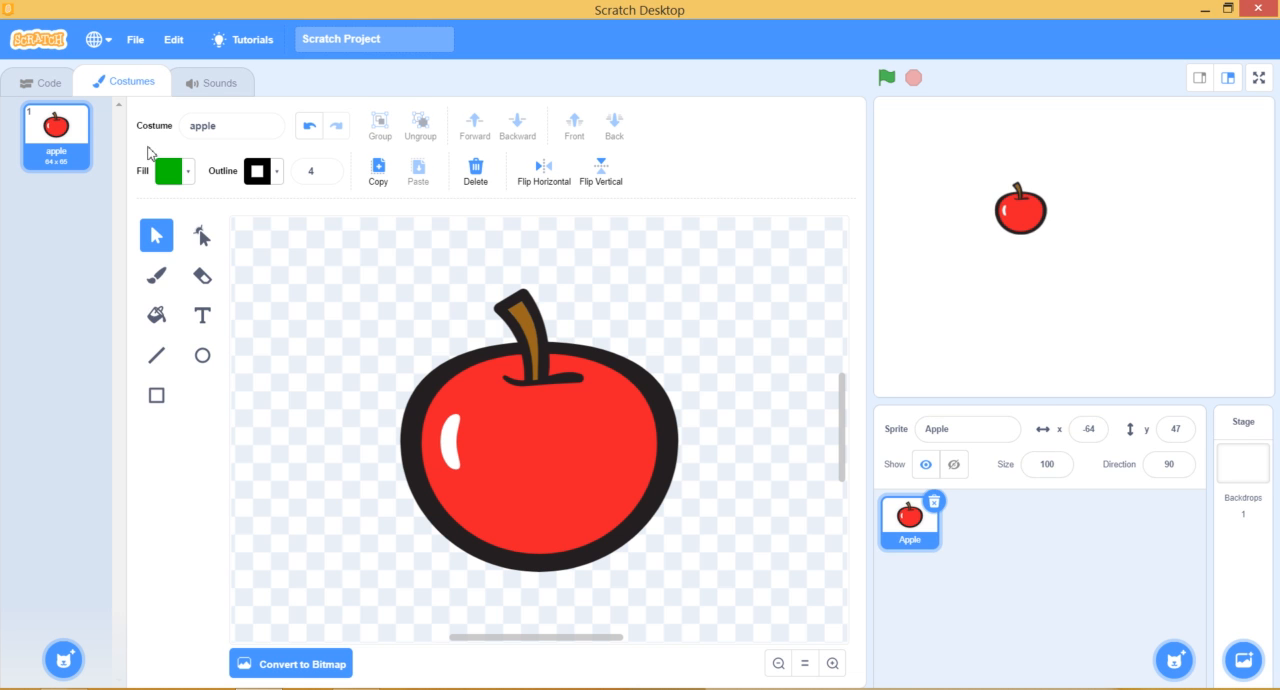
pyautogui.click(167, 170)
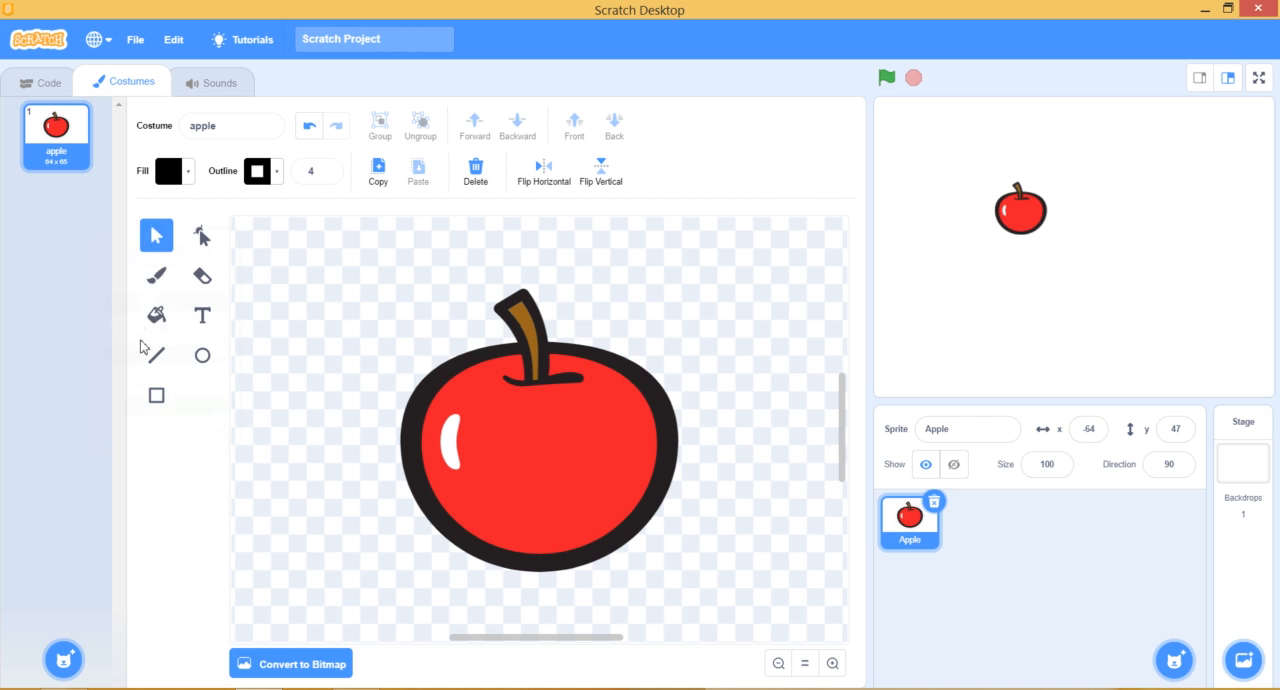
pyautogui.click(156, 275)
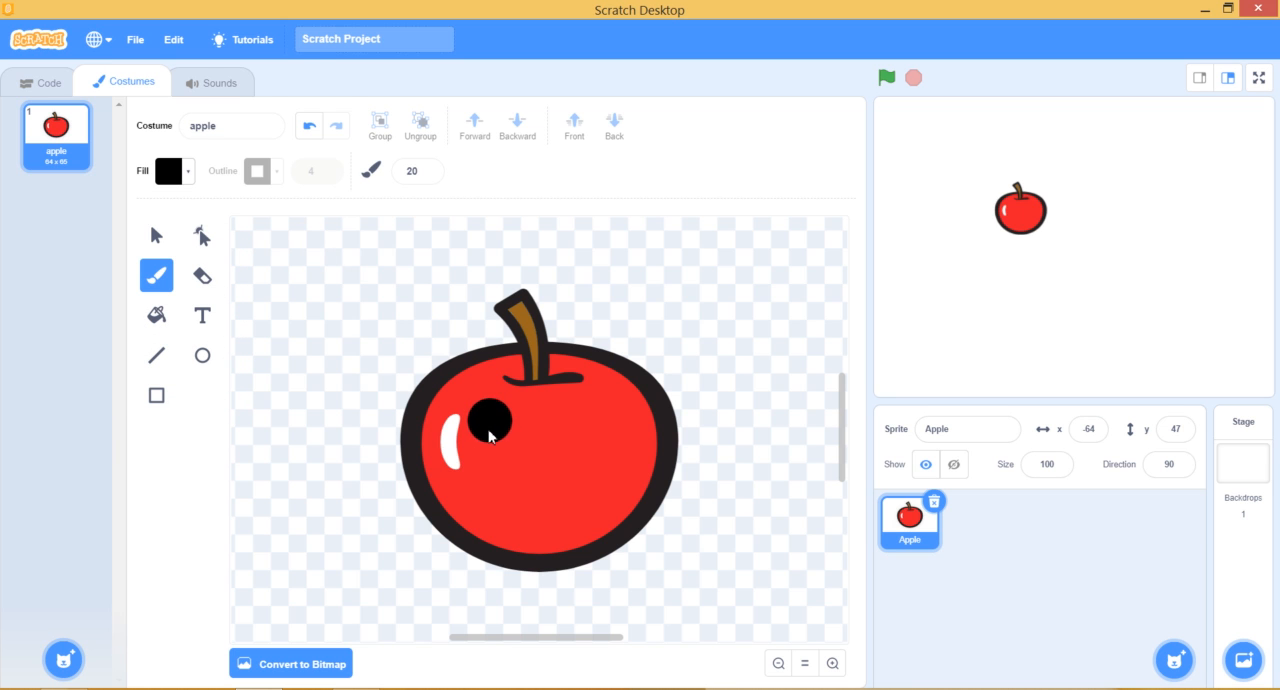
# Step: Paint black eyes, a mouth, arms and legs on the apple costume
pyautogui.click(585, 420)
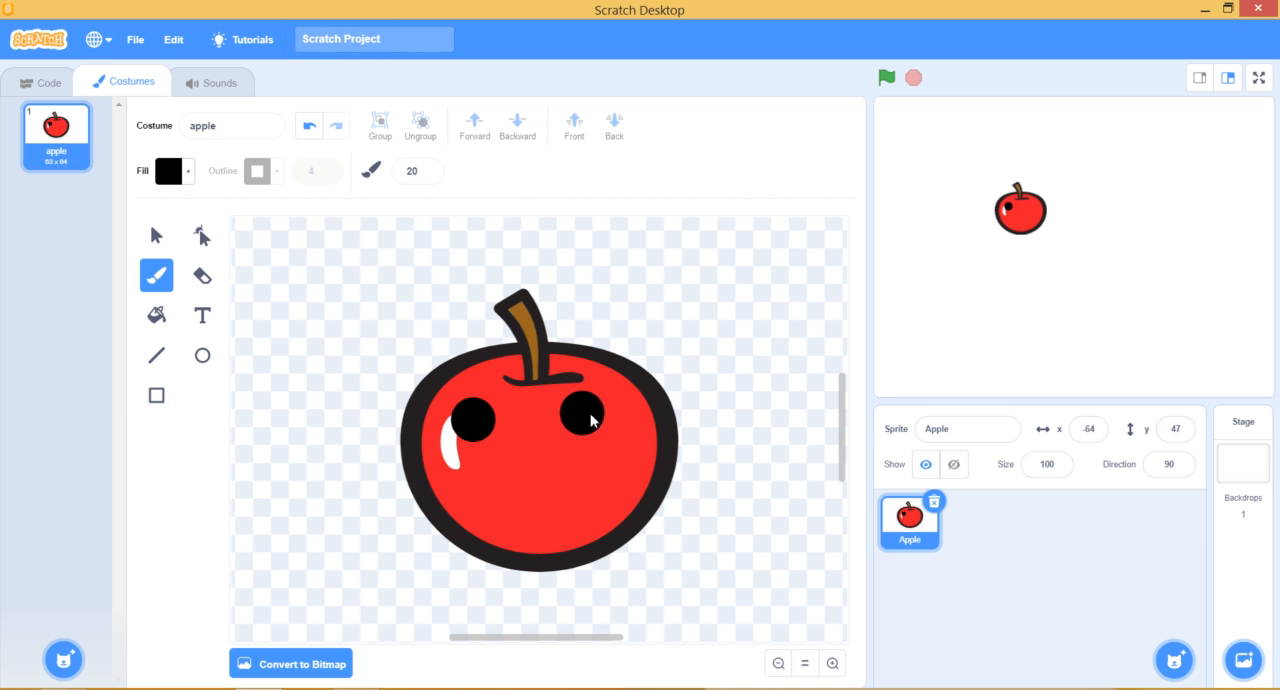
pyautogui.click(480, 500)
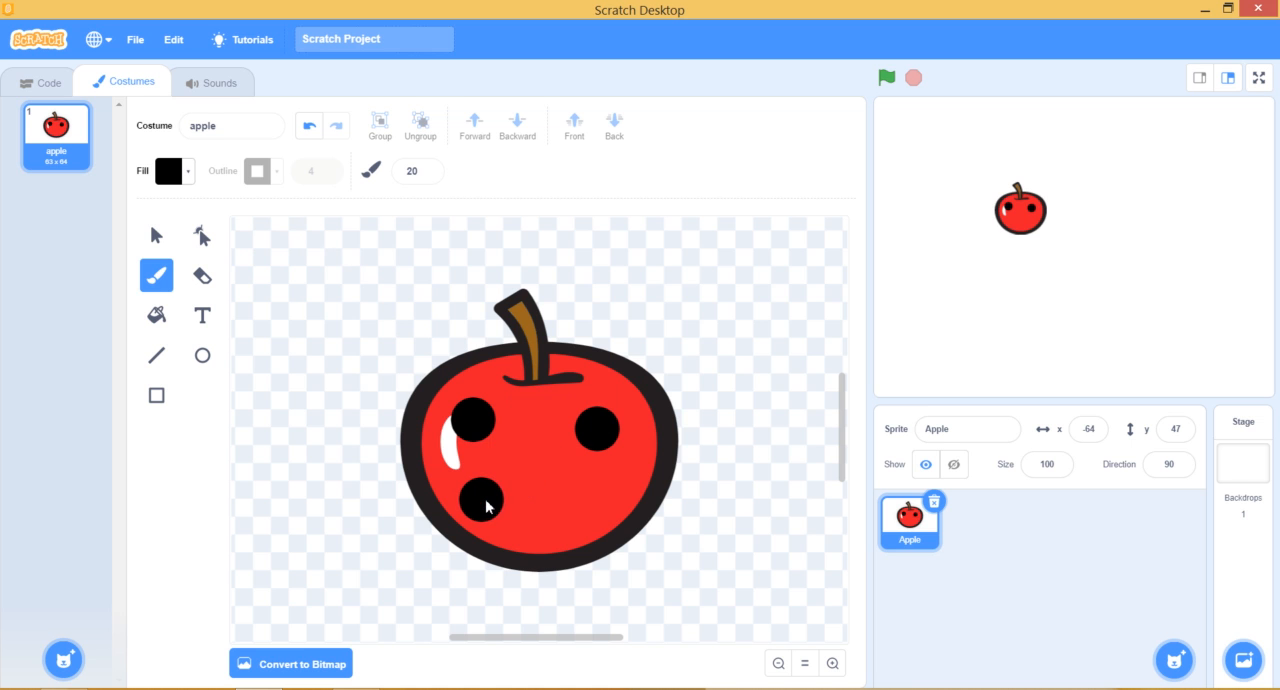
pyautogui.moveTo(485, 505); pyautogui.dragTo(515, 560)
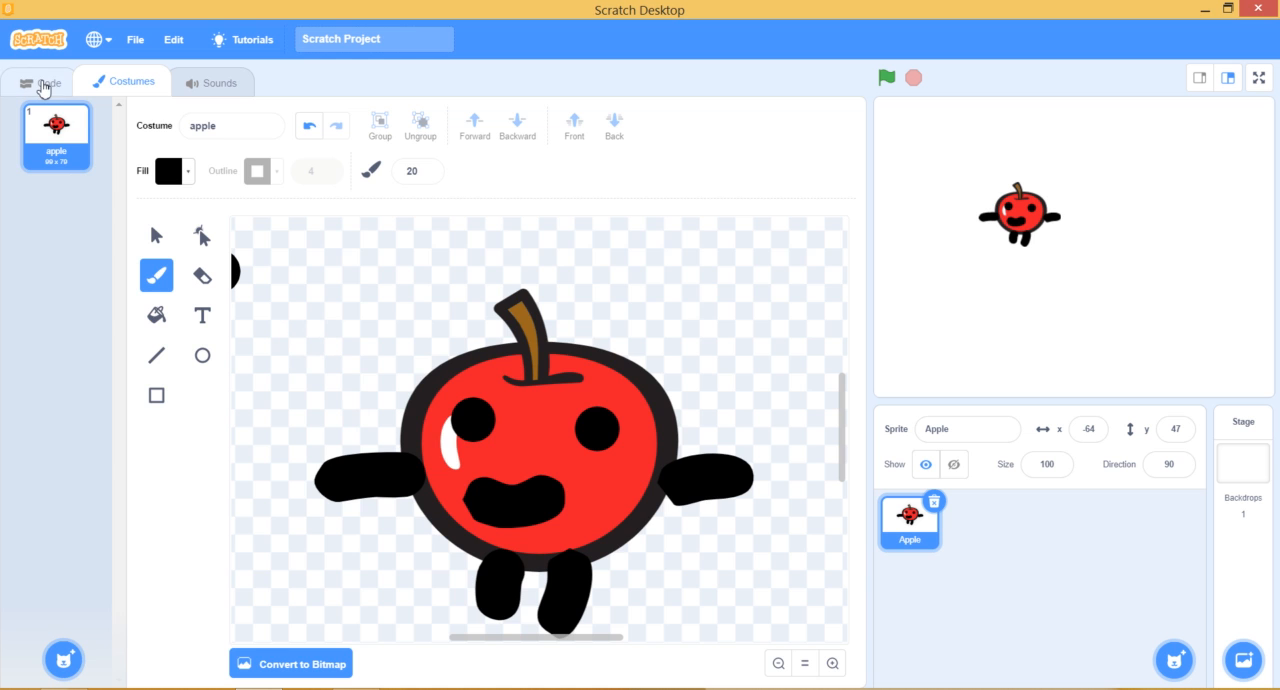
# Step: Back in Code, add a second Apple sprite (Apple2) from the library
pyautogui.click(40, 82)
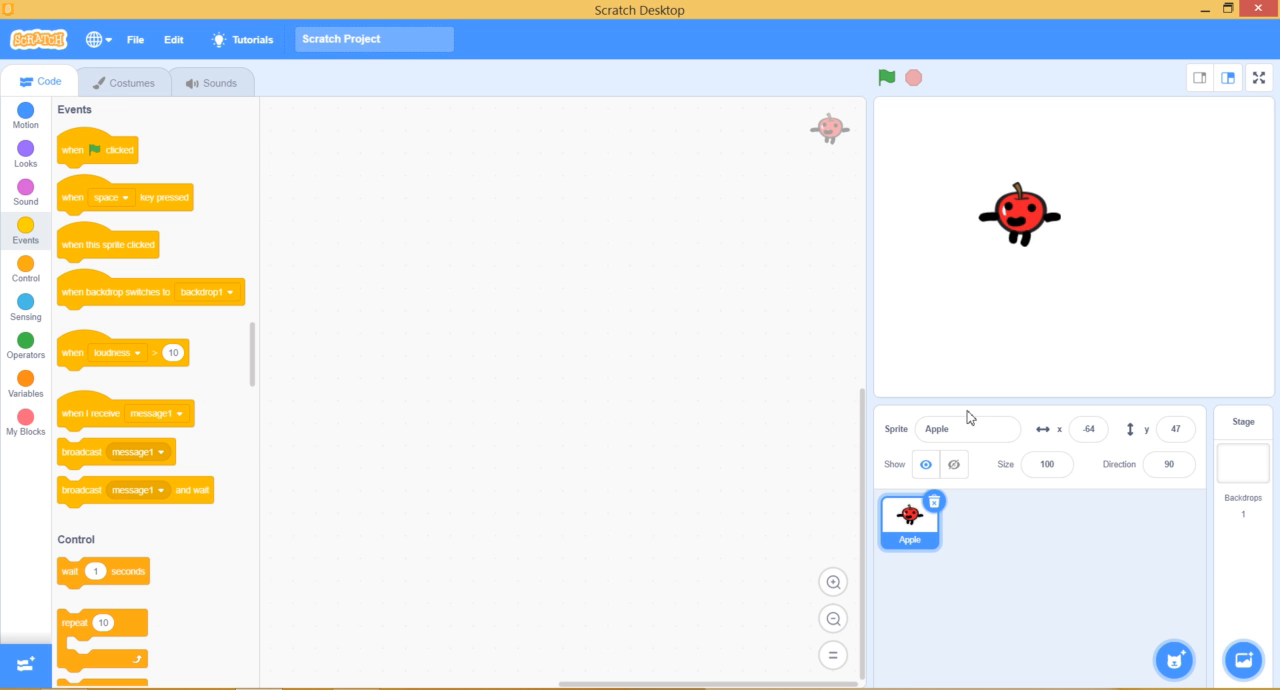
pyautogui.click(1174, 659)
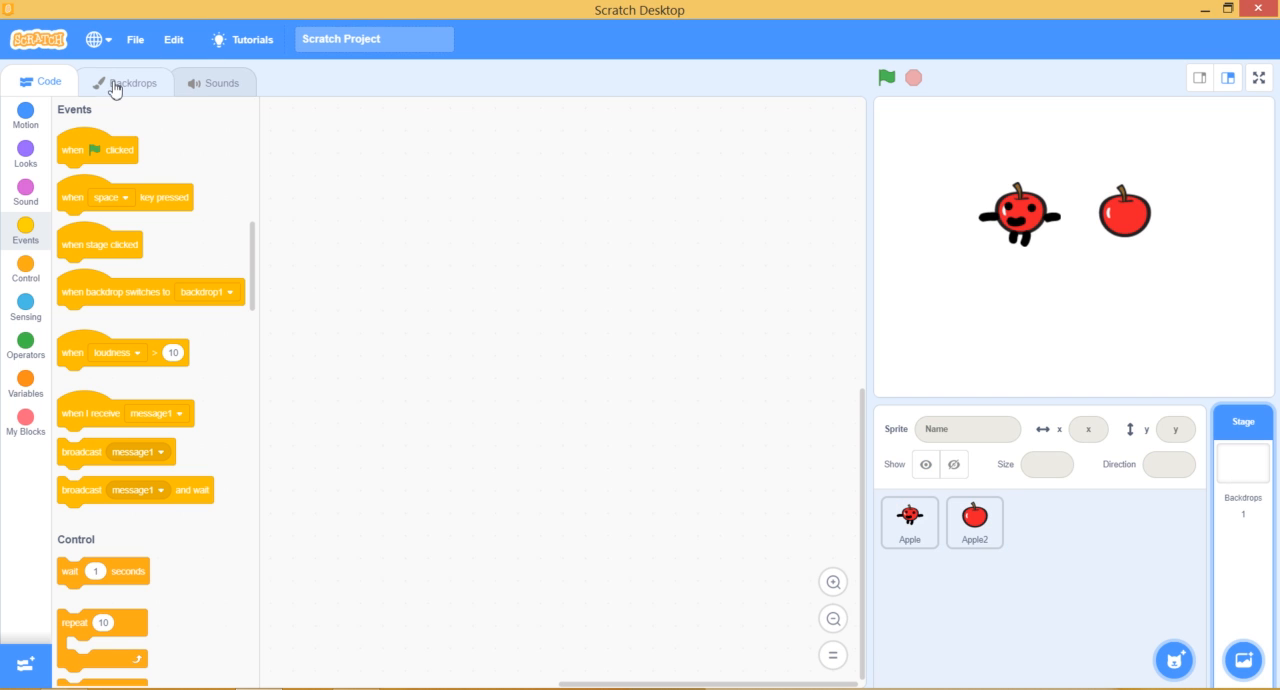
# Step: Paint a green filled rectangle over the whole stage backdrop, then return to Code
pyautogui.click(124, 82)
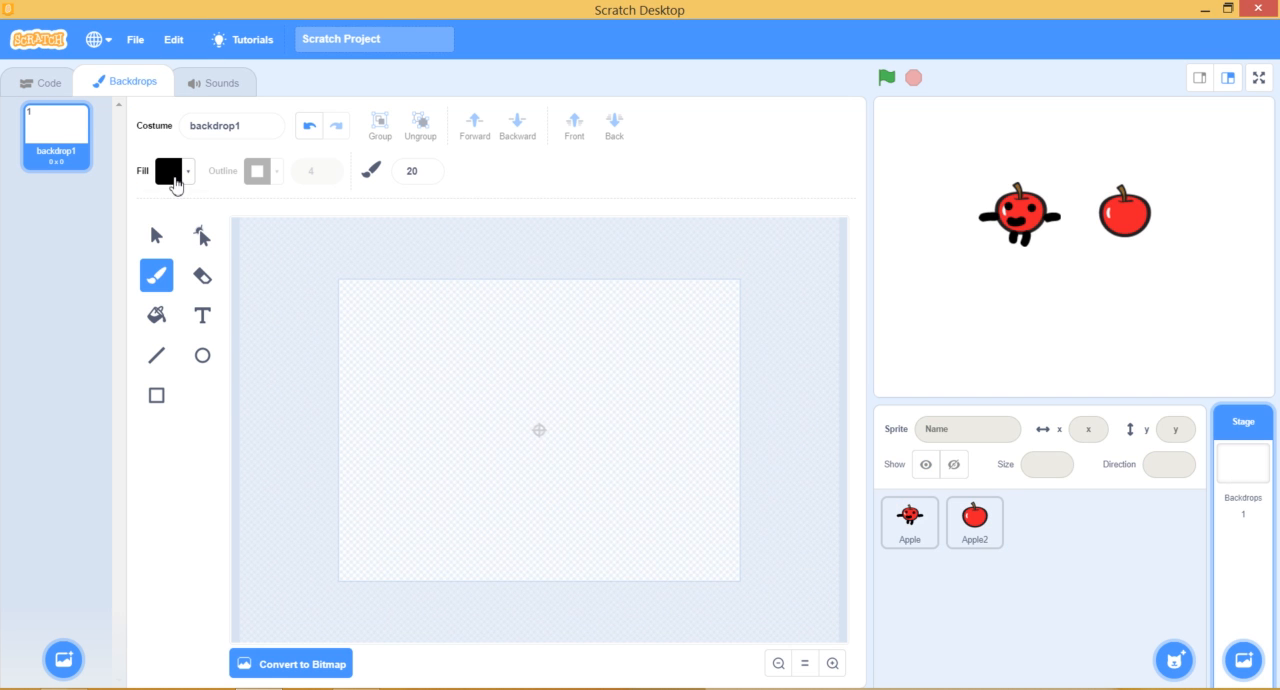
pyautogui.click(169, 170)
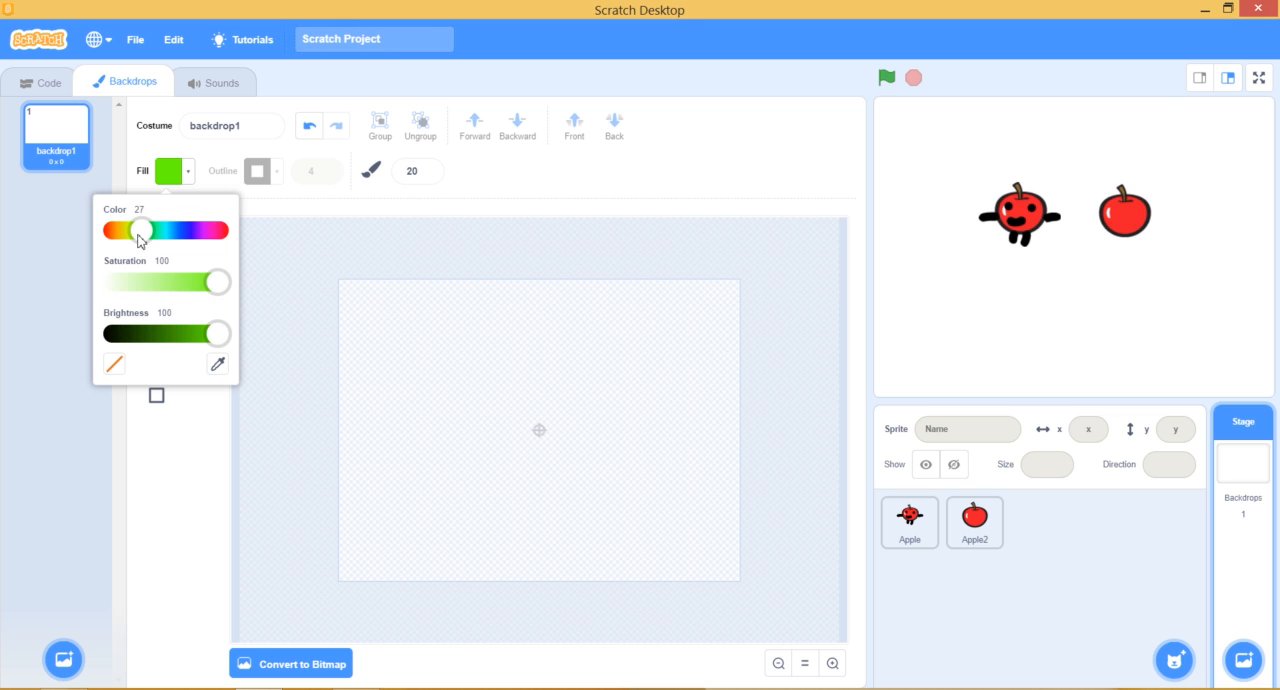
pyautogui.moveTo(220, 334); pyautogui.dragTo(188, 334)
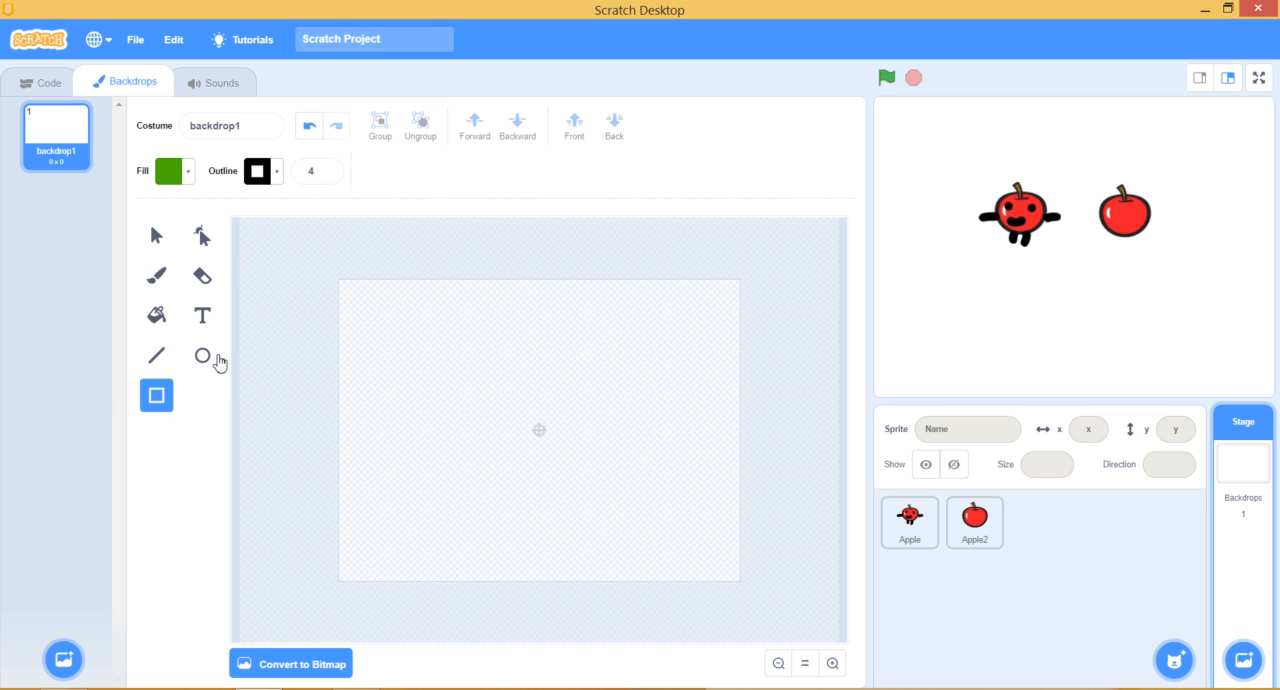
pyautogui.moveTo(295, 255); pyautogui.dragTo(785, 610)
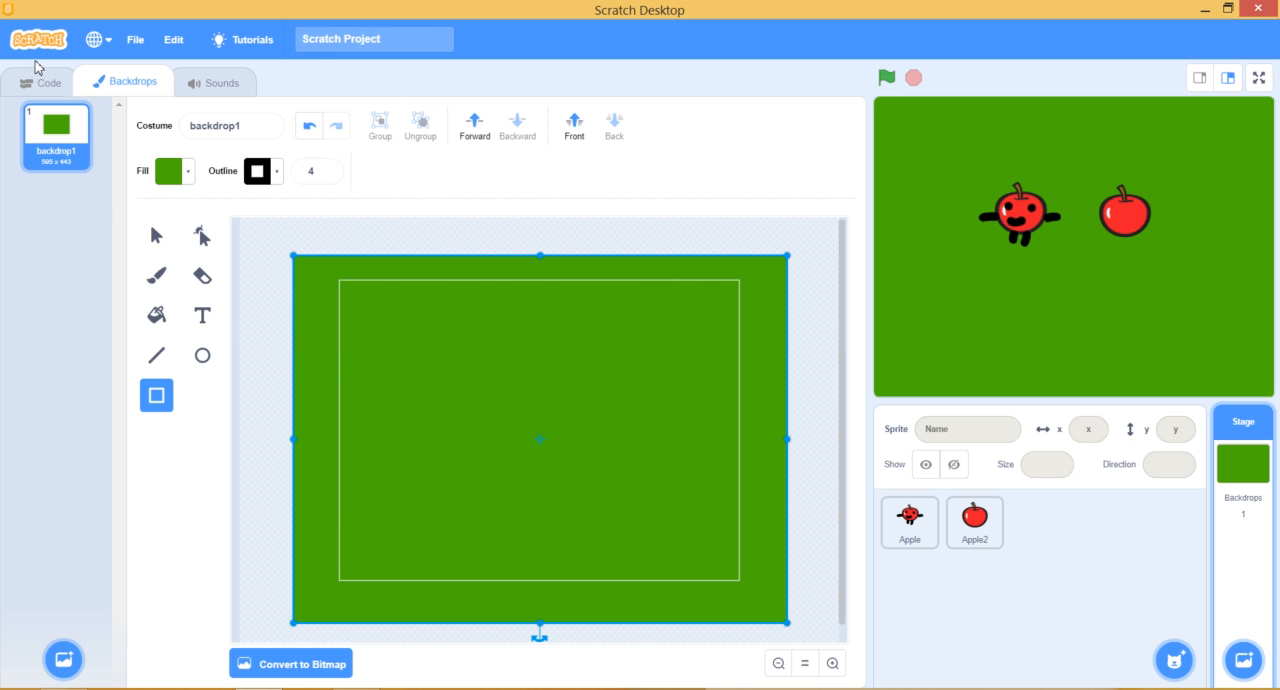
pyautogui.click(48, 82)
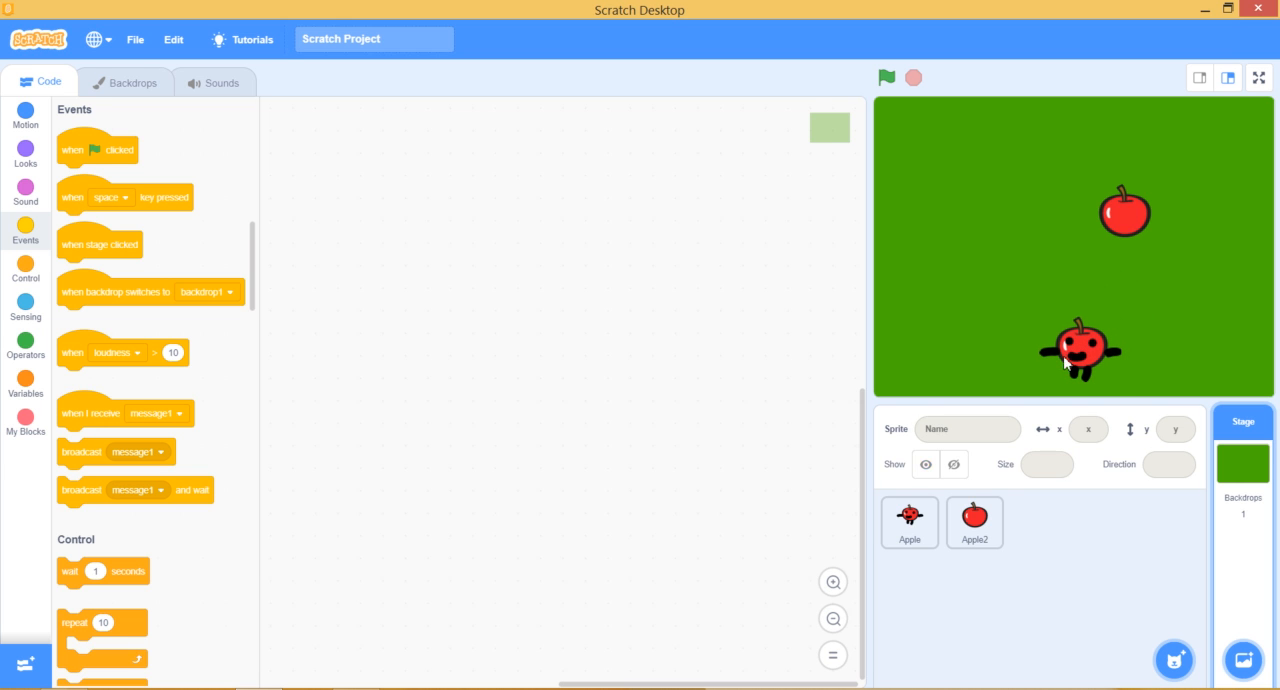
# Step: Build Apple's 'when green flag clicked' → 'go to x: 9 y: -115' script and test it
pyautogui.click(908, 521)
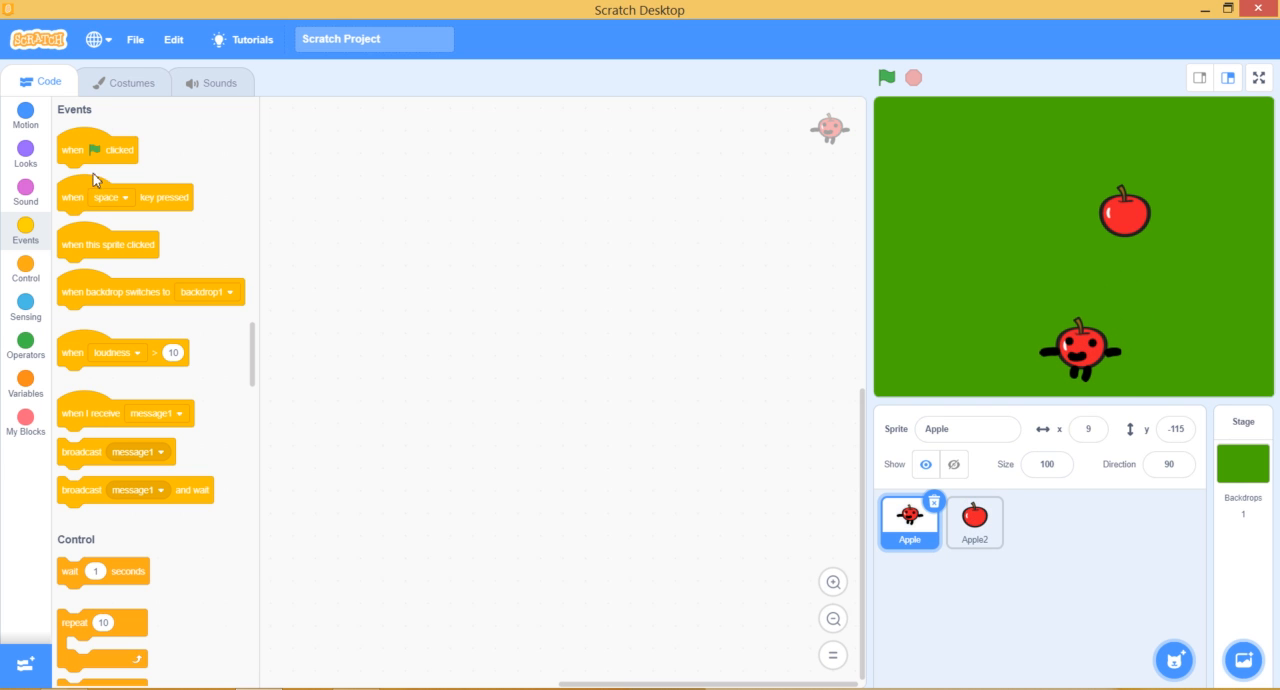
pyautogui.moveTo(100, 149)
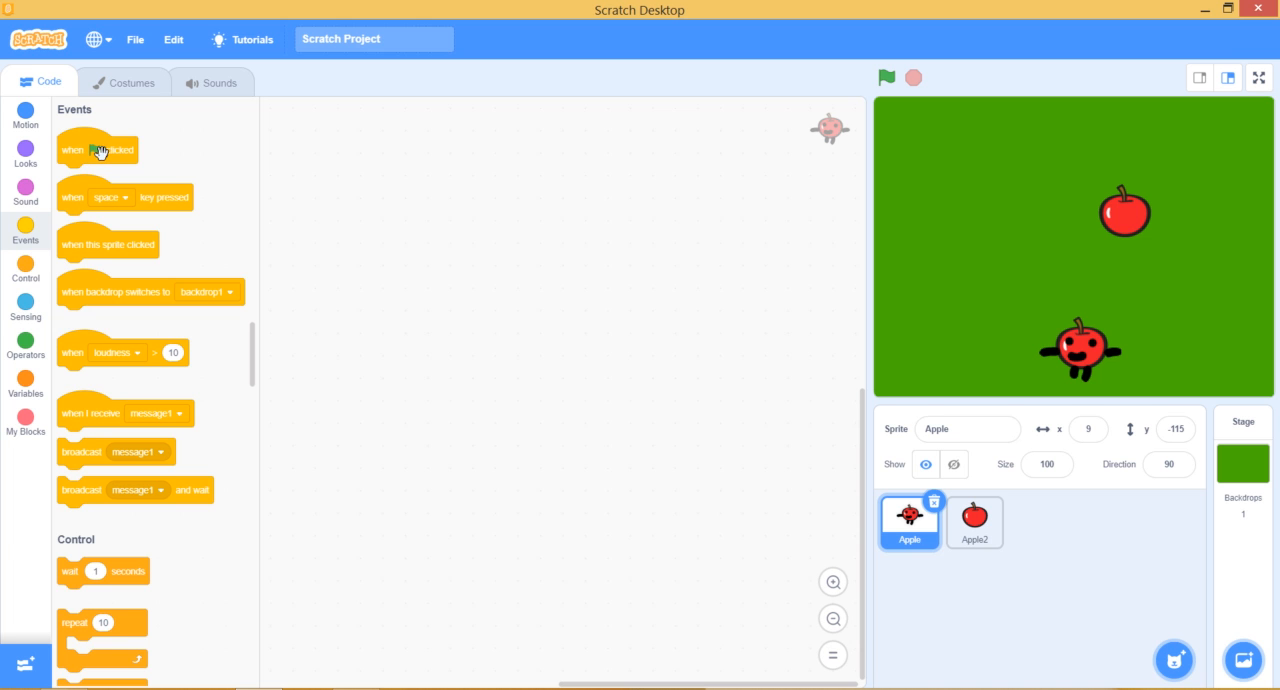
pyautogui.moveTo(98, 149); pyautogui.dragTo(586, 302)
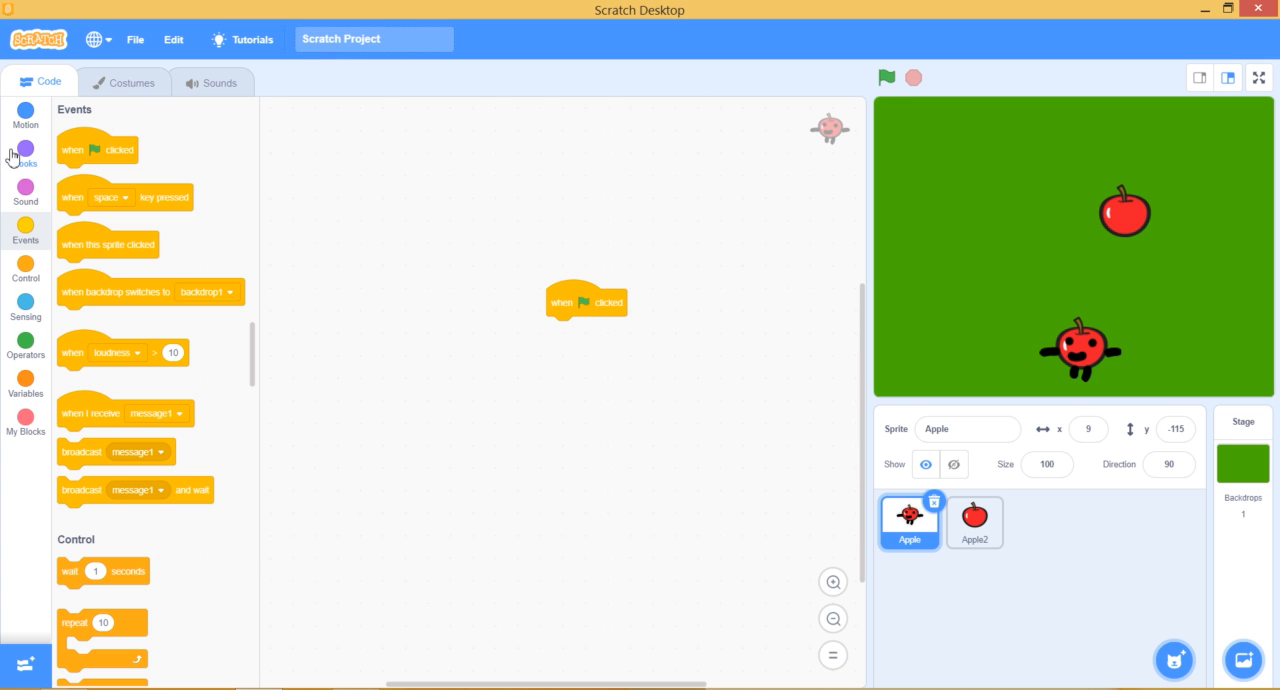
pyautogui.click(25, 110)
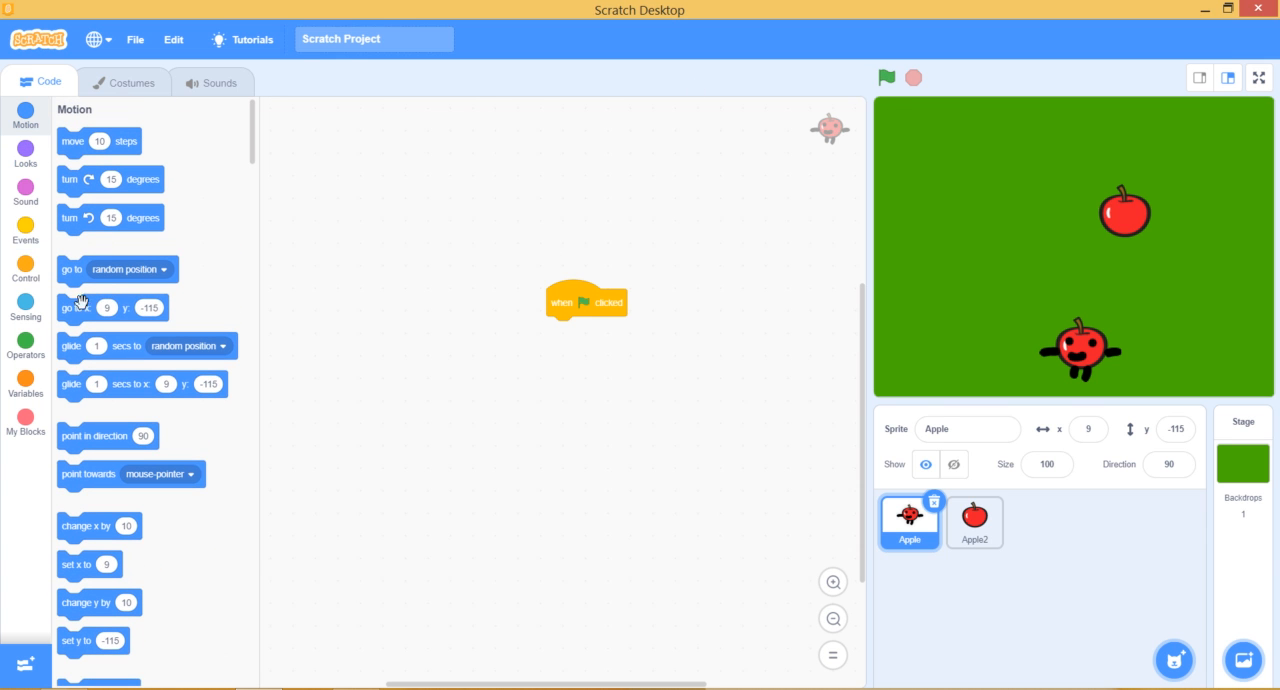
pyautogui.moveTo(110, 307); pyautogui.dragTo(560, 342)
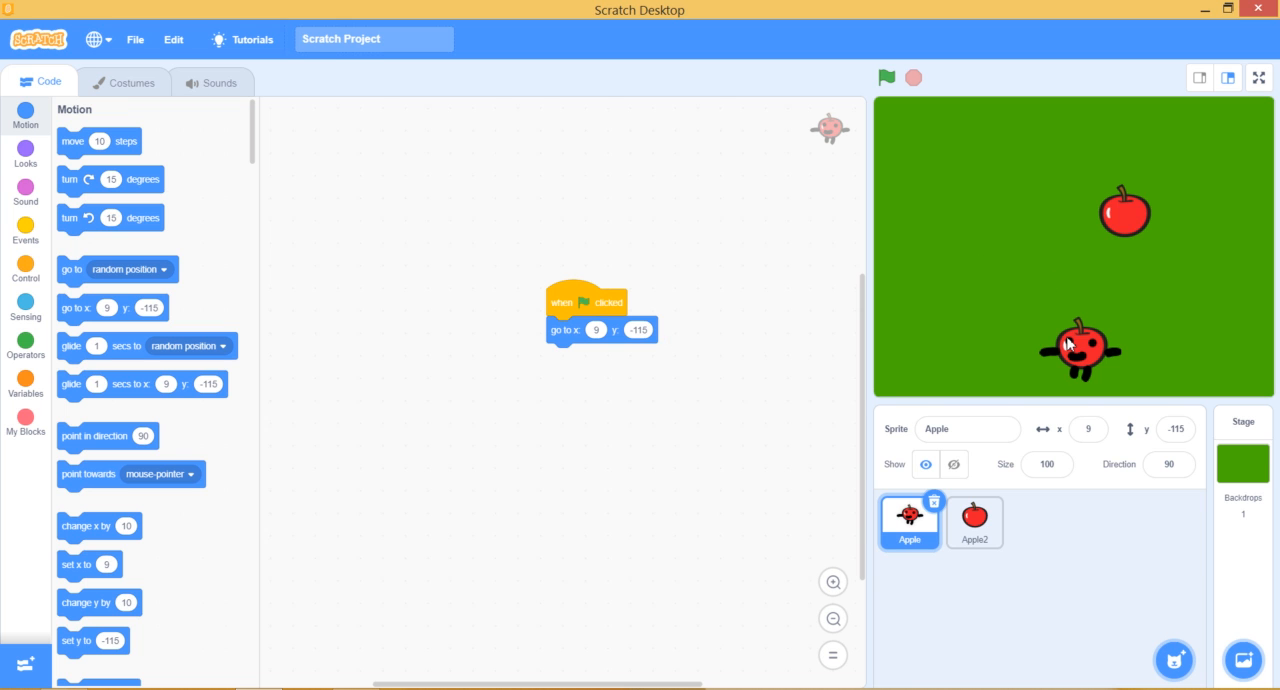
pyautogui.moveTo(1095, 365)
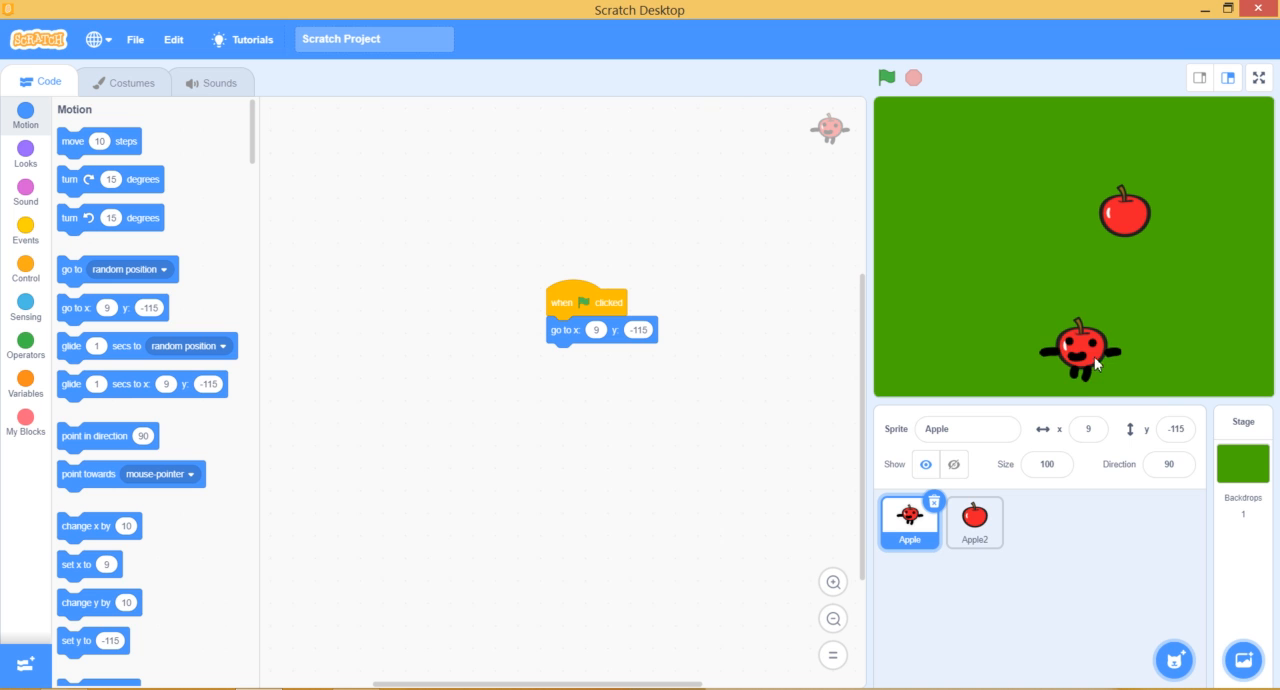
pyautogui.click(885, 77)
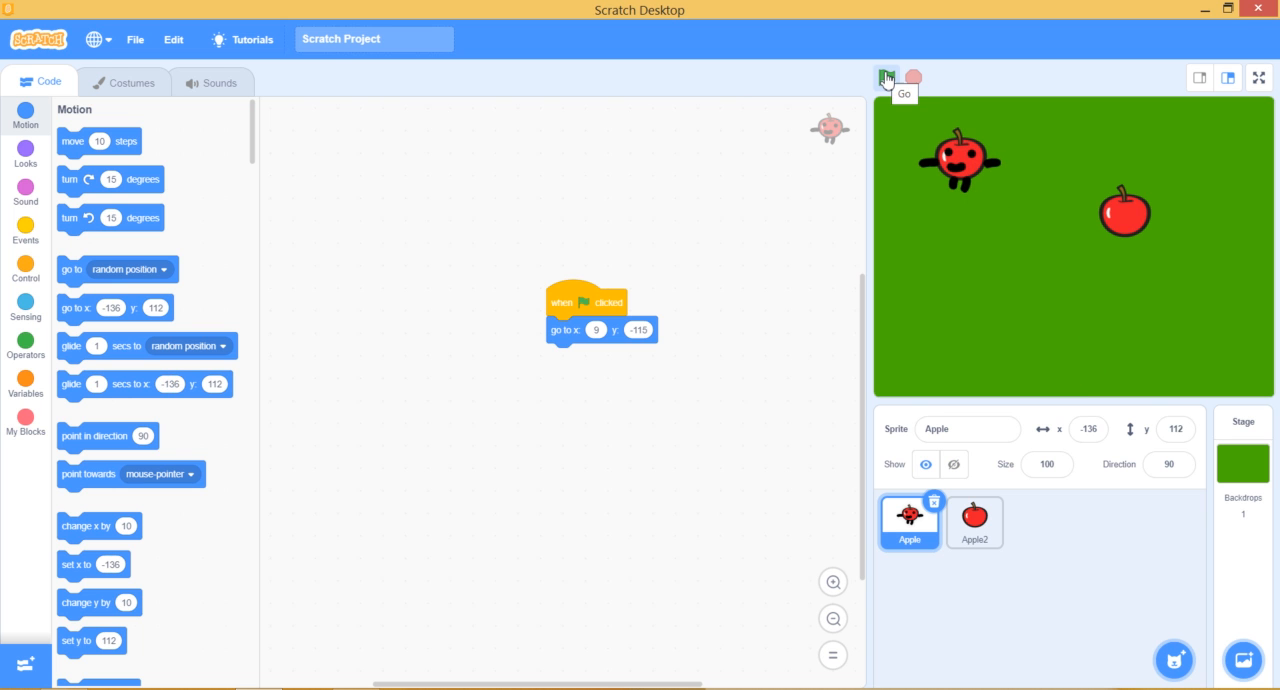
pyautogui.click(886, 77)
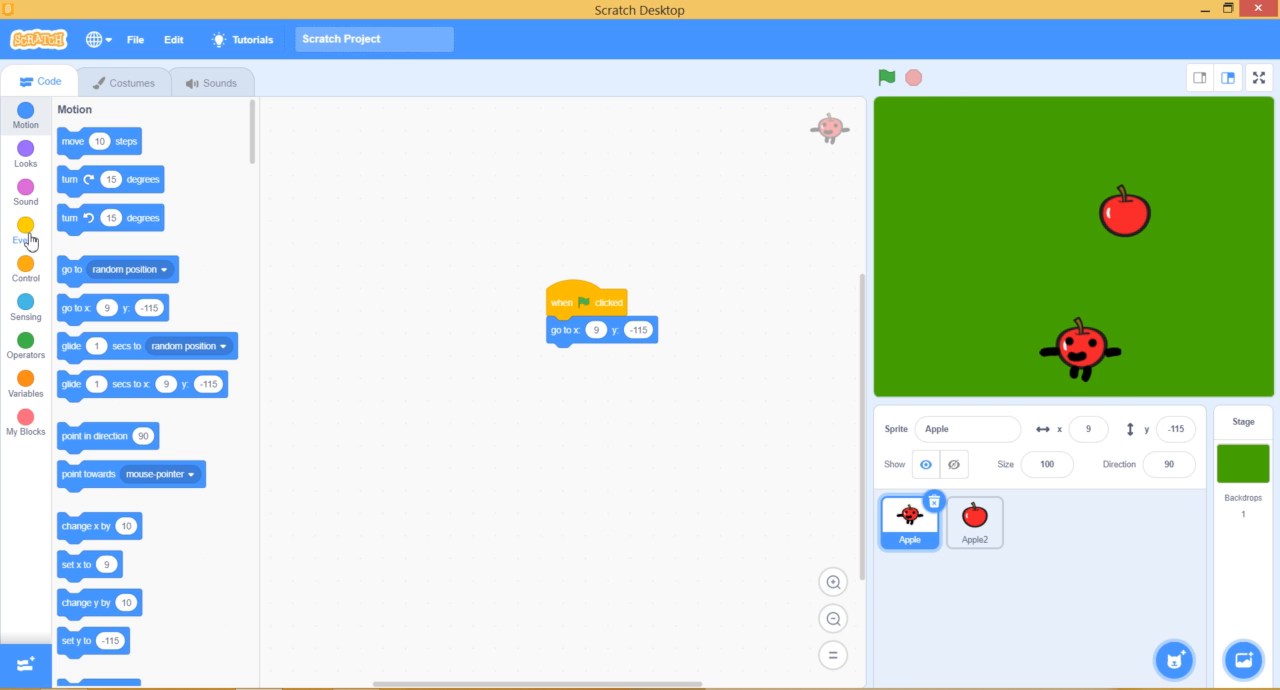
# Step: Create four 'when key pressed' hats on Apple for right, left, up and down arrows
pyautogui.click(25, 268)
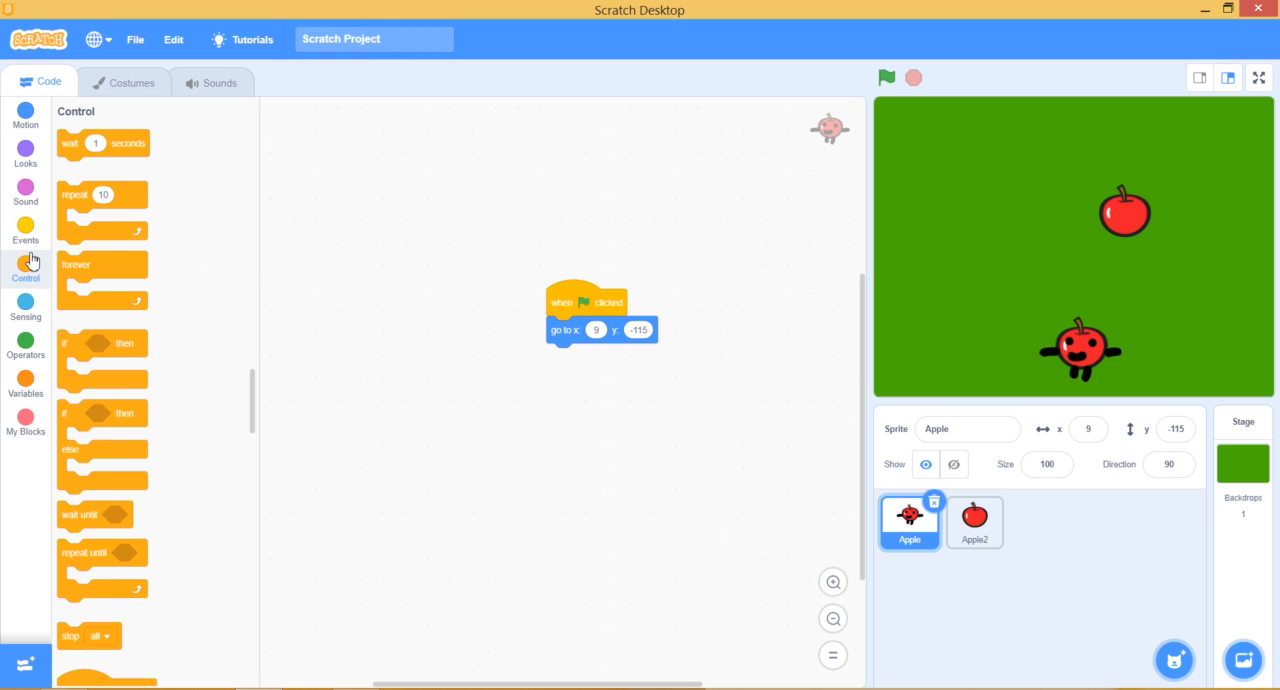
pyautogui.click(25, 190)
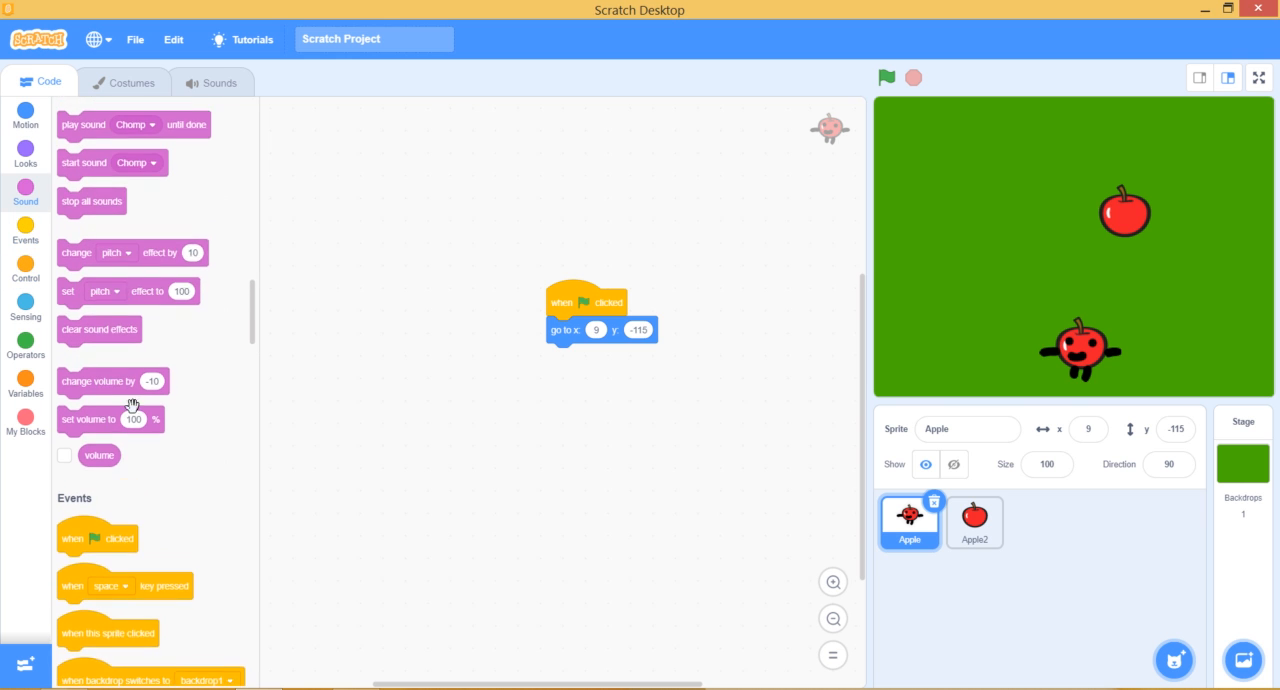
pyautogui.scroll(-3)
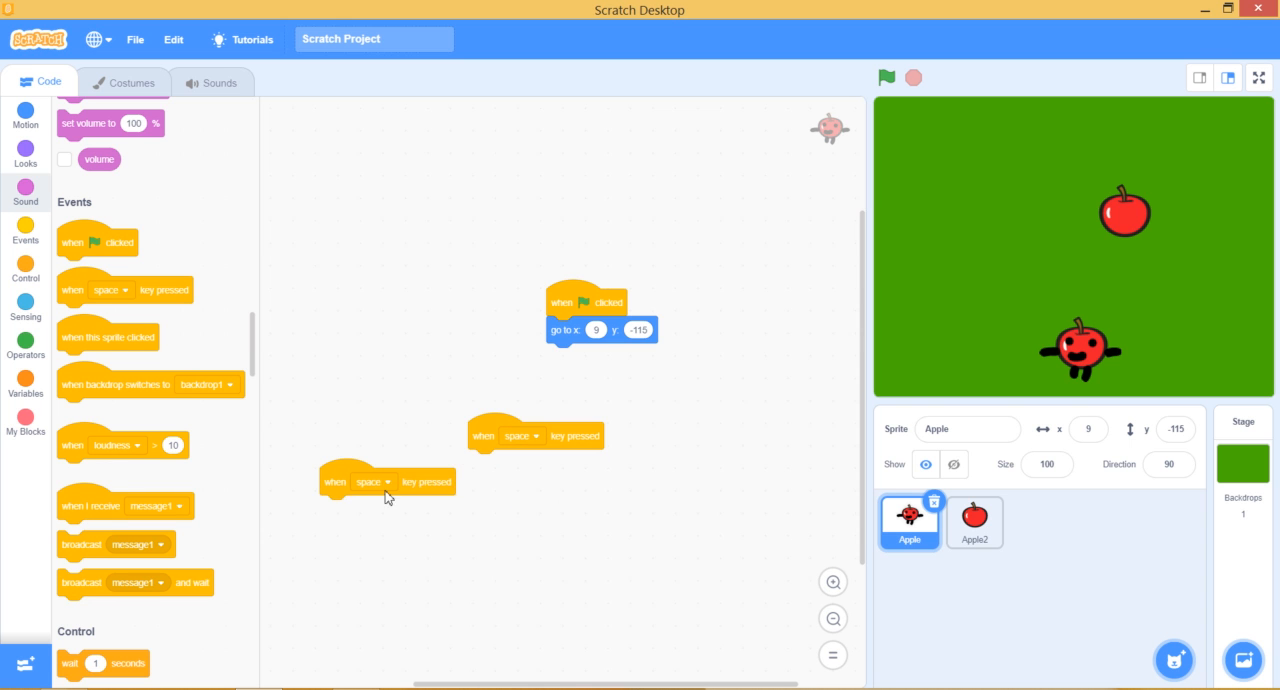
pyautogui.rightClick(388, 481)
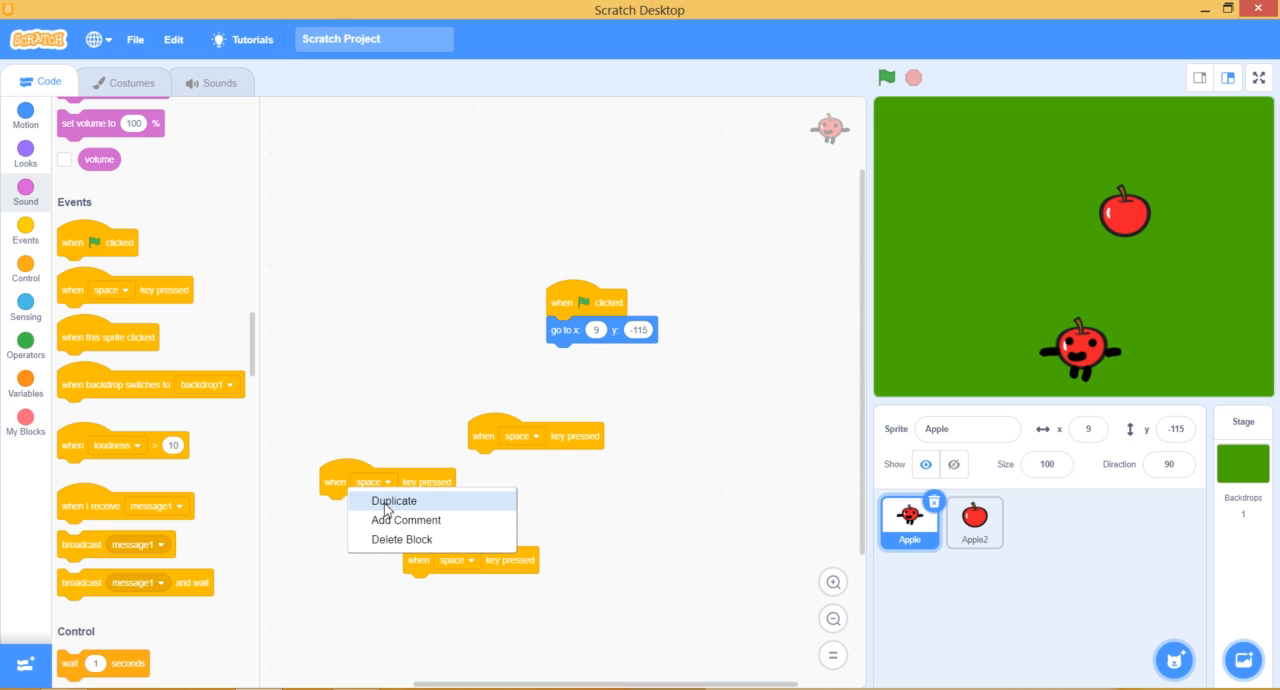
pyautogui.click(393, 500)
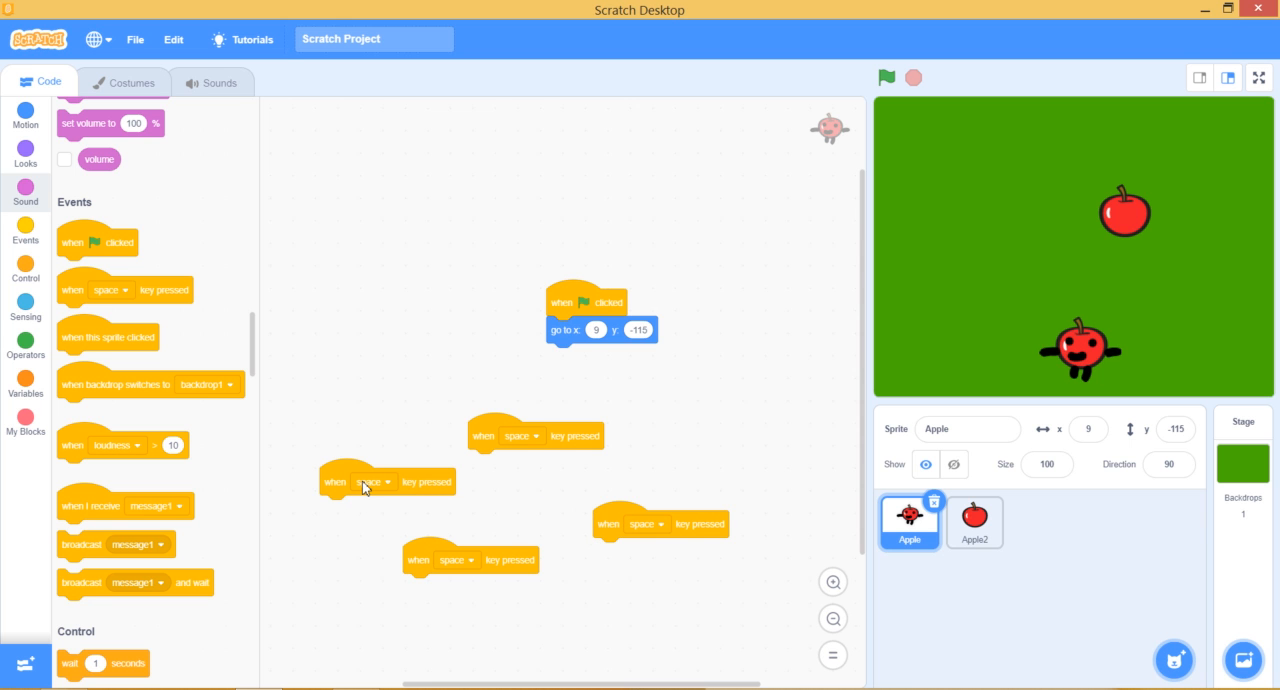
pyautogui.click(375, 481)
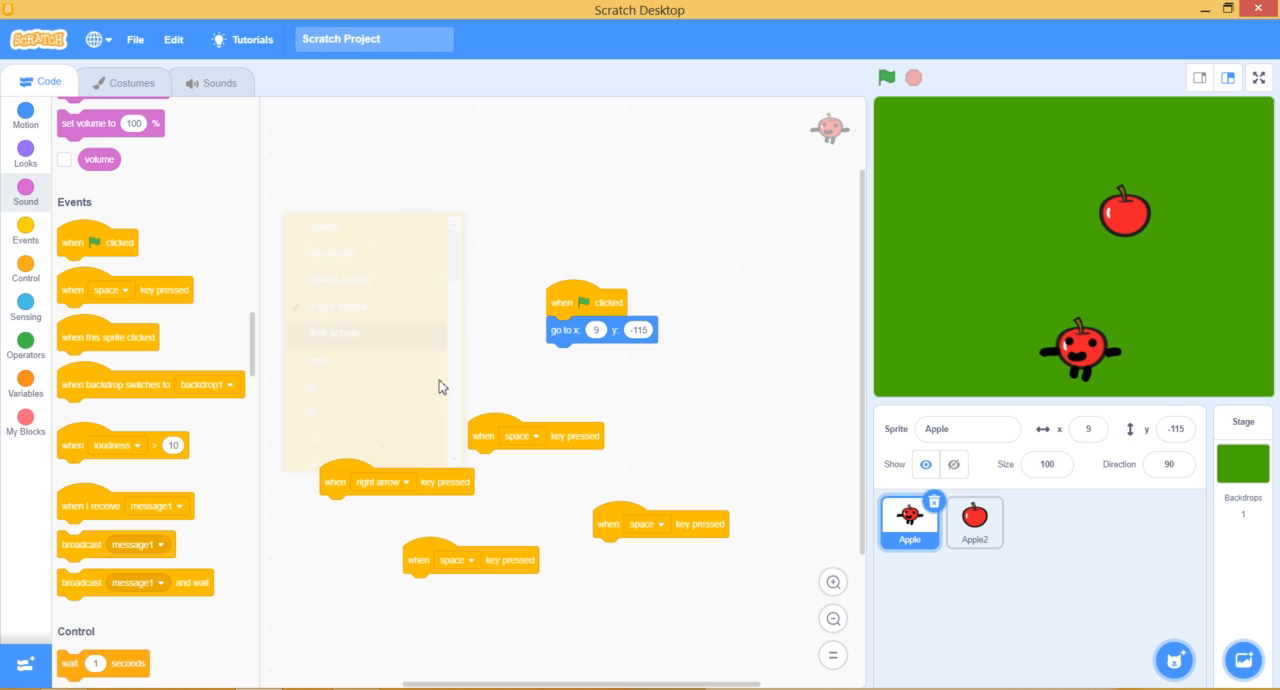
pyautogui.click(522, 435)
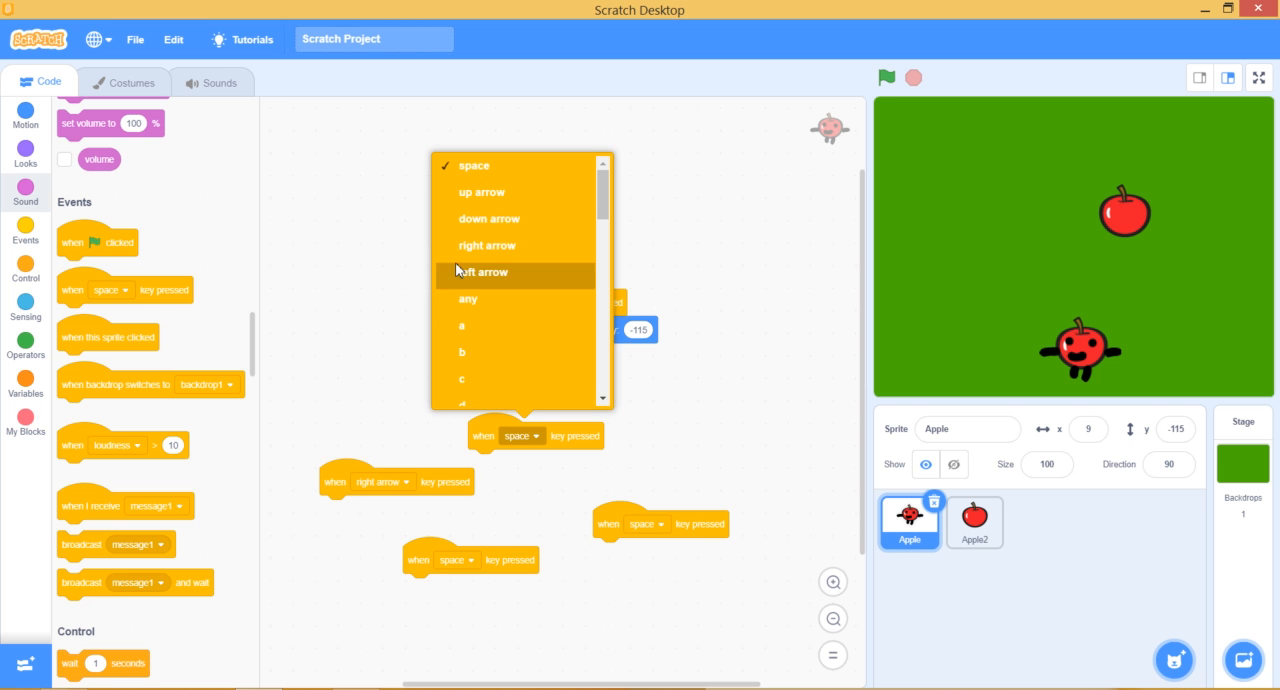
pyautogui.click(483, 272)
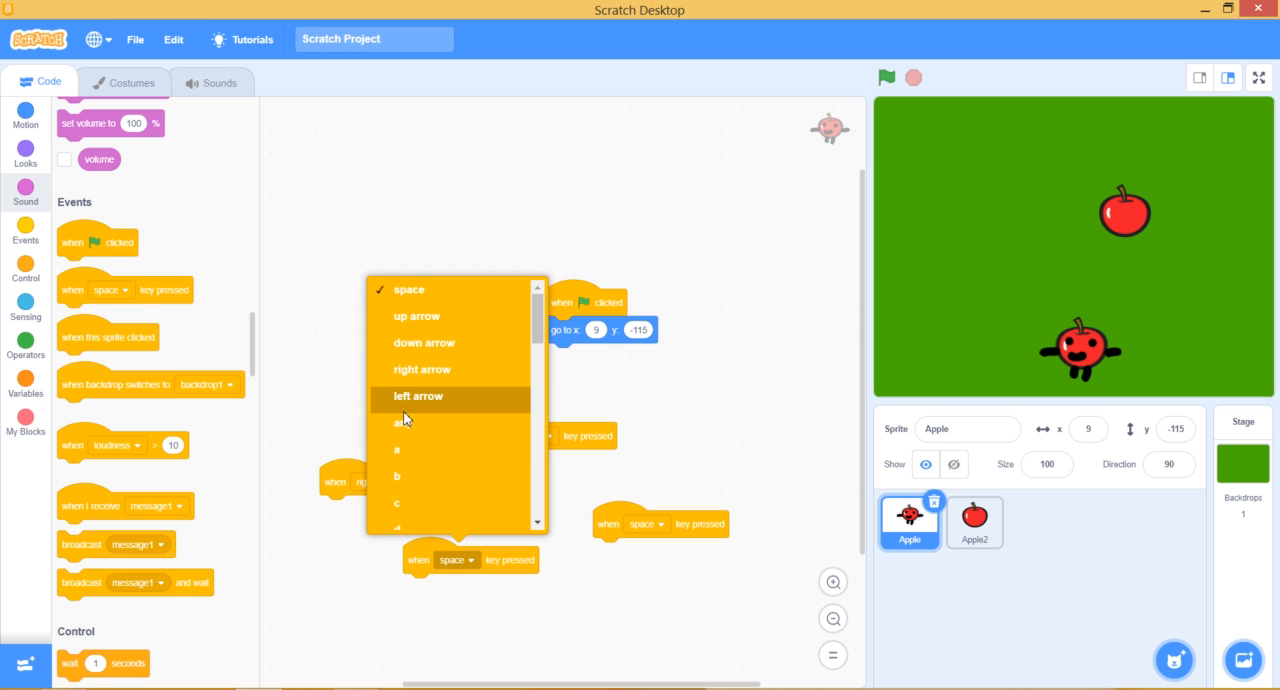
pyautogui.click(416, 396)
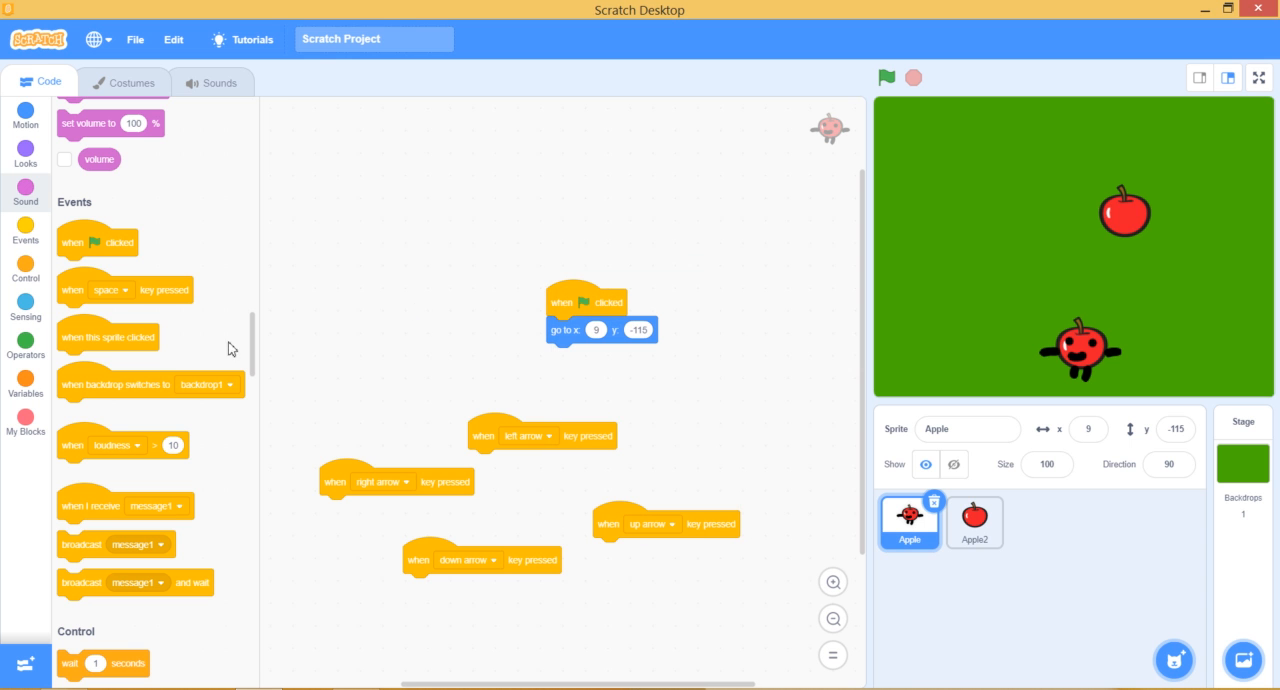
# Step: Attach 'change x by' 10 and -10 under the right and left arrow hats
pyautogui.click(25, 110)
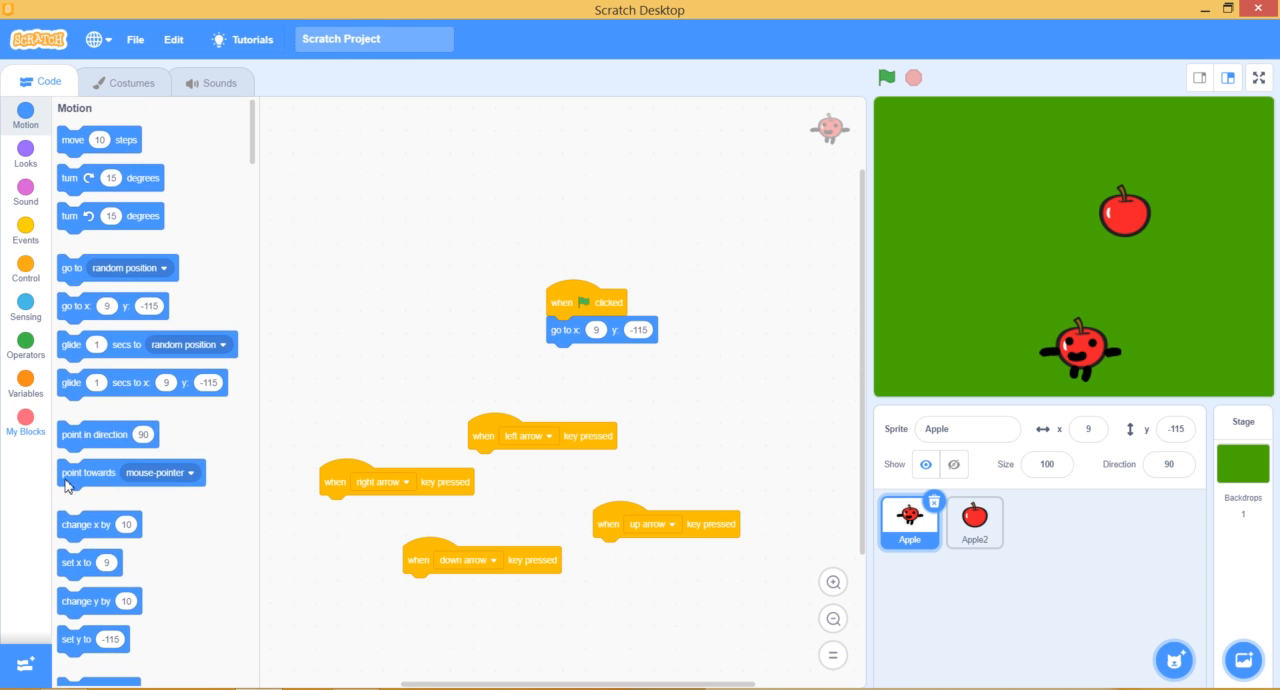
pyautogui.moveTo(85, 525); pyautogui.dragTo(465, 450)
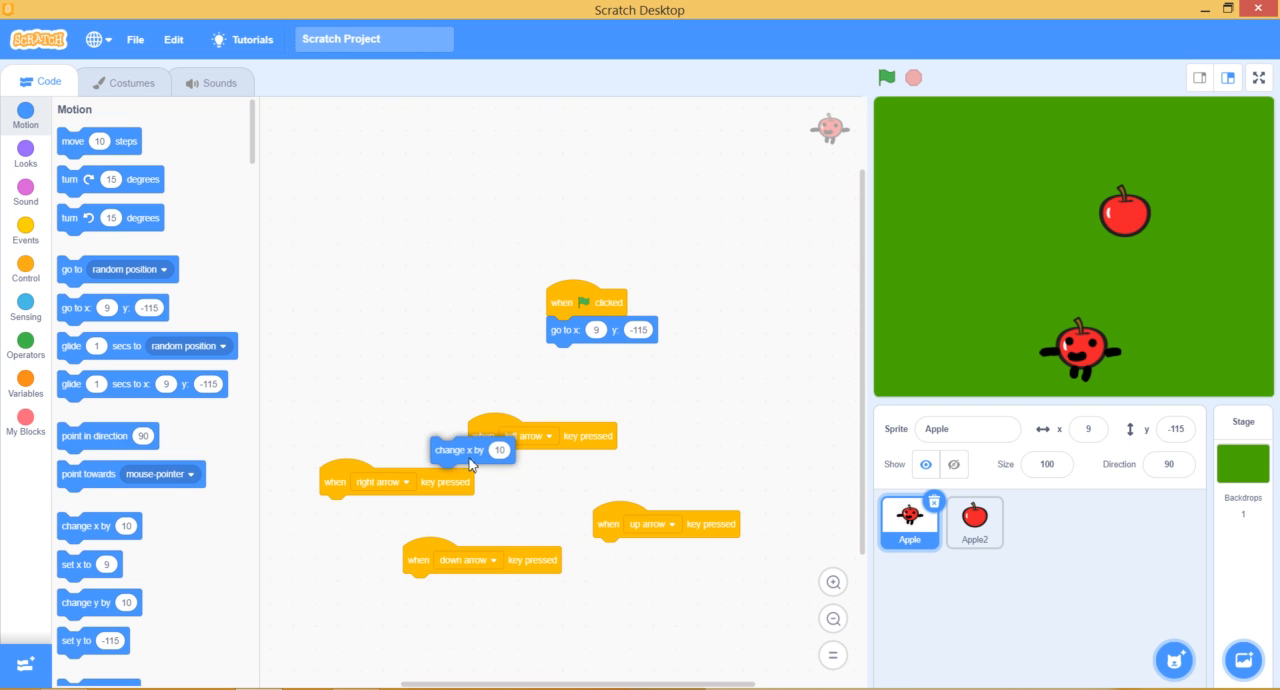
pyautogui.moveTo(460, 450); pyautogui.dragTo(510, 462)
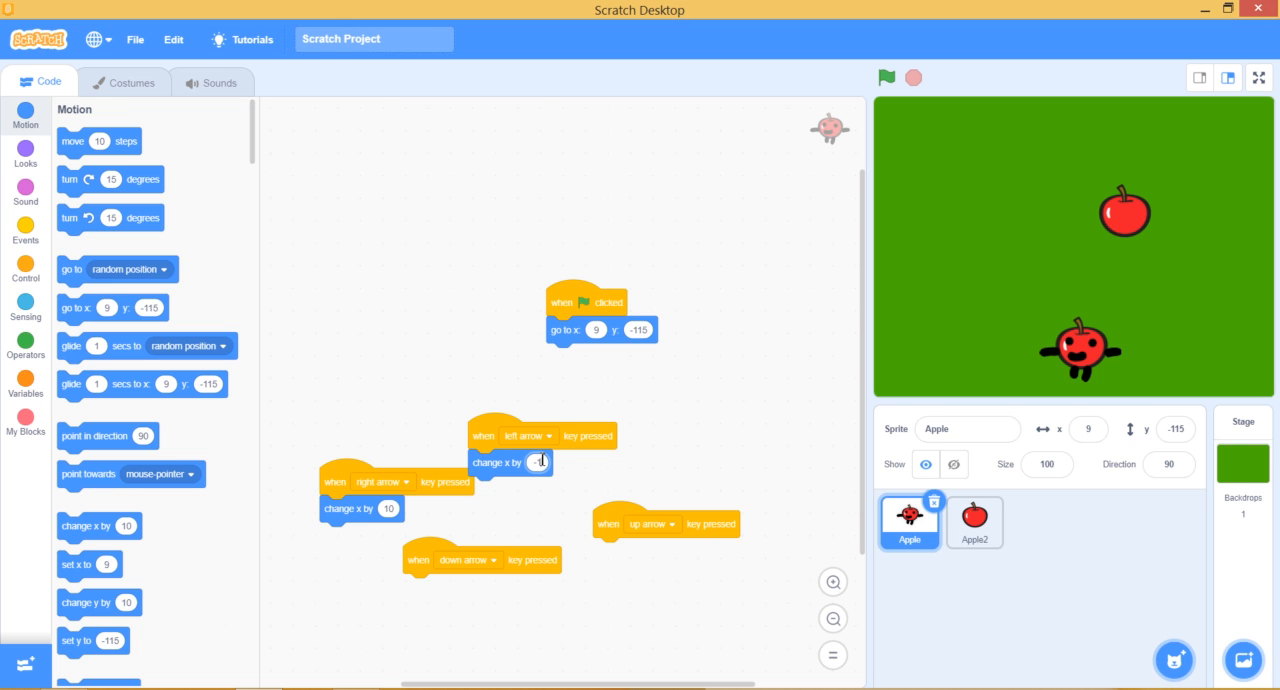
pyautogui.write('-10')
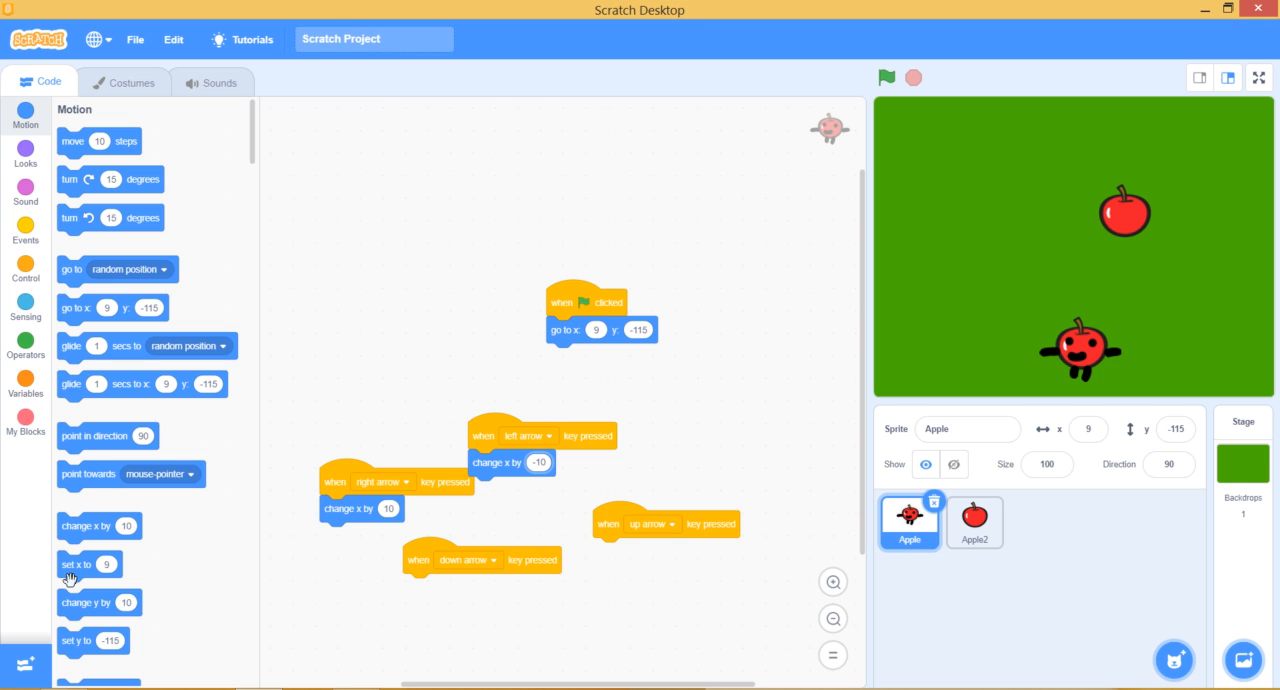
# Step: Attach 'change y by' 10 and -10 under the up and down hats, then select Apple2
pyautogui.moveTo(99, 602); pyautogui.dragTo(415, 590)
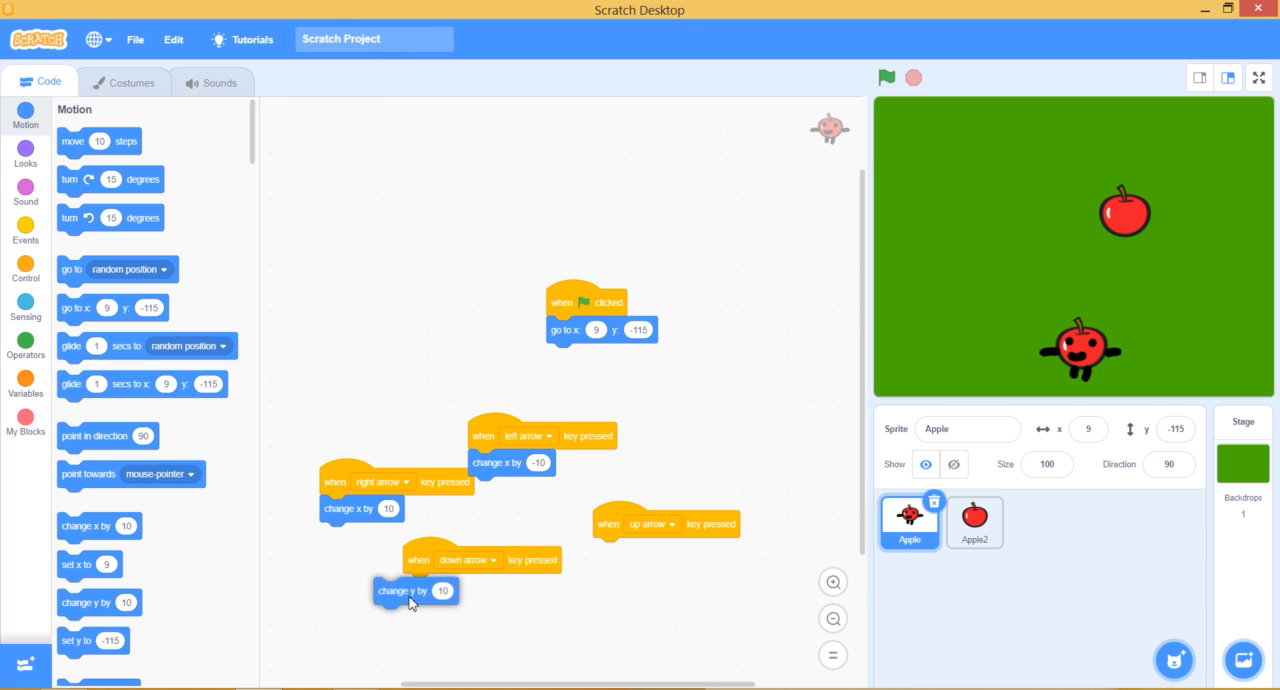
pyautogui.moveTo(415, 590); pyautogui.dragTo(610, 553)
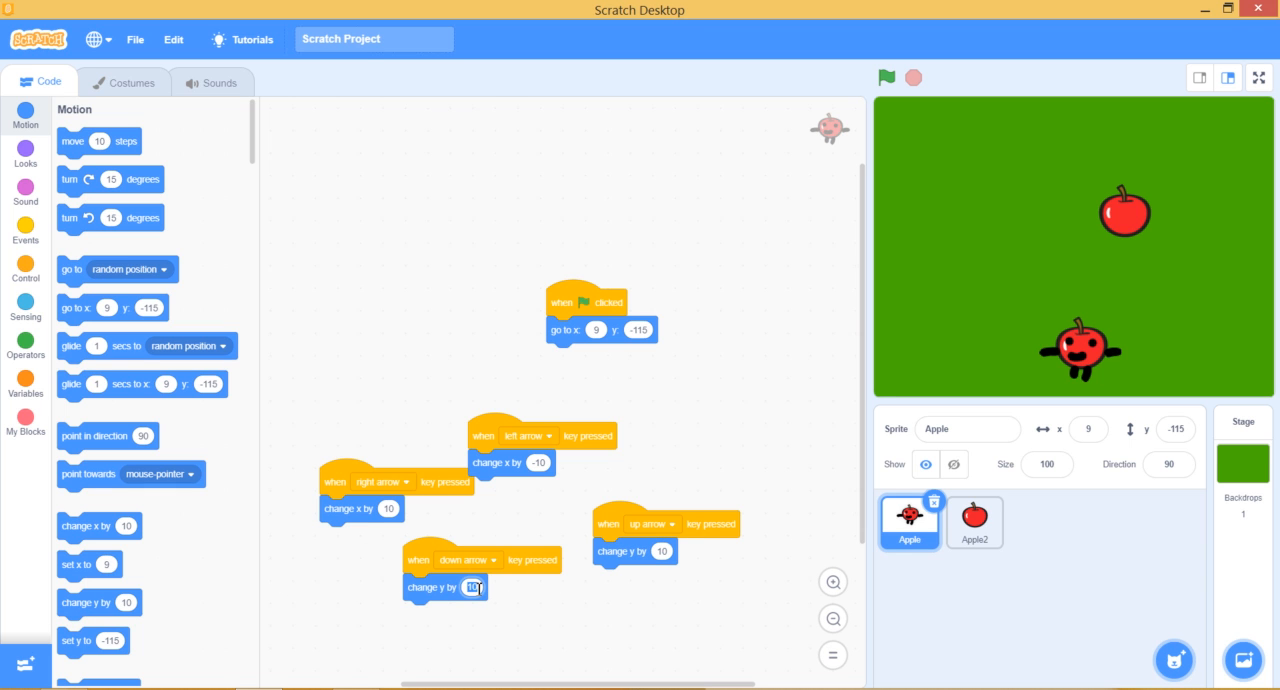
pyautogui.write('-10')
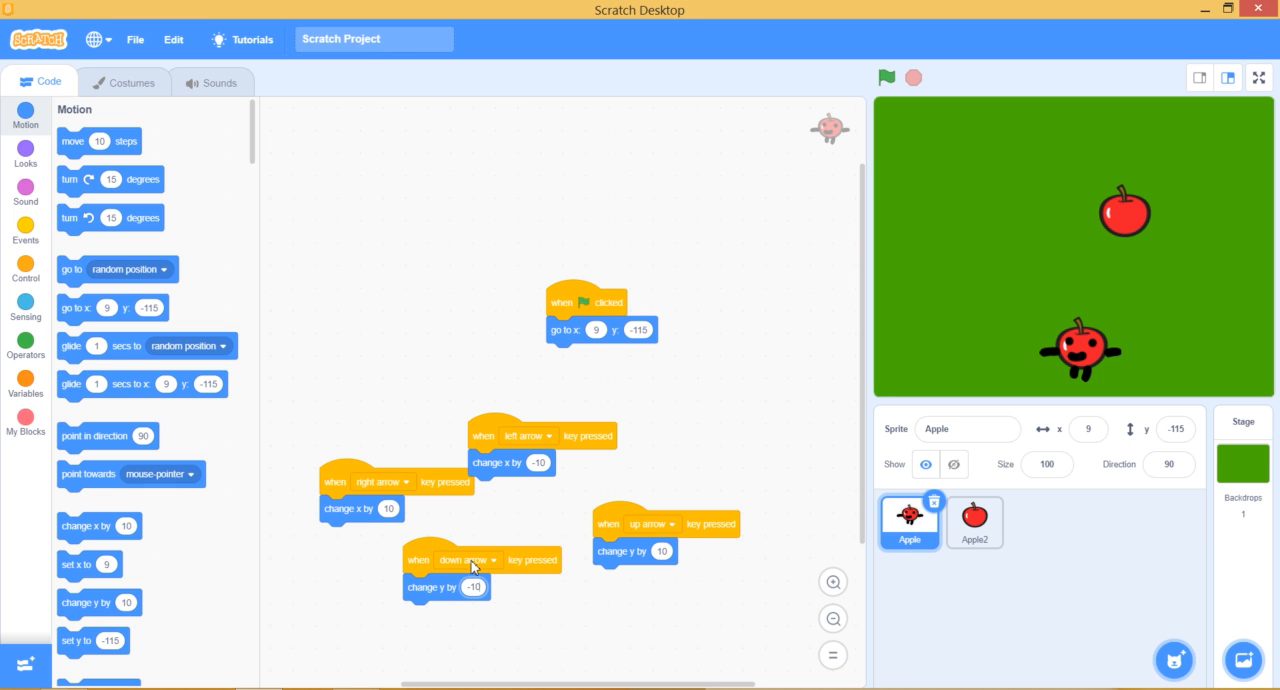
pyautogui.click(973, 522)
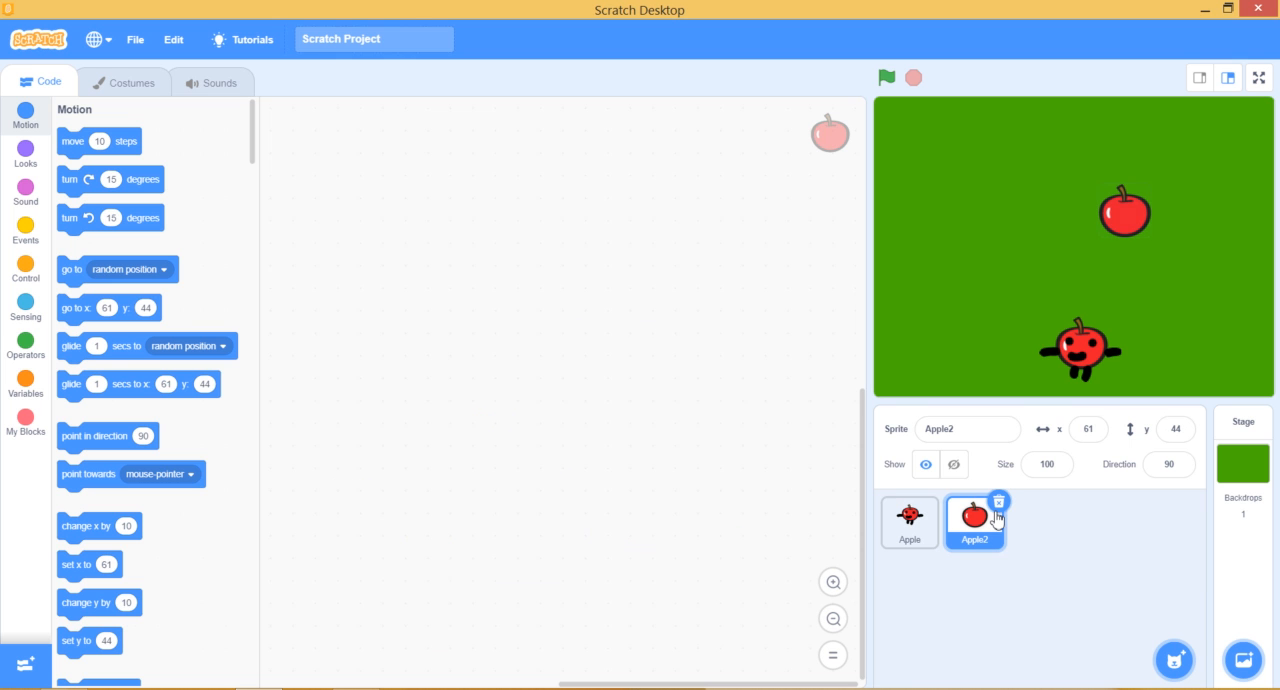
# Step: Give Apple2 a green-flag 'go to random position' script and test-run it
pyautogui.click(25, 230)
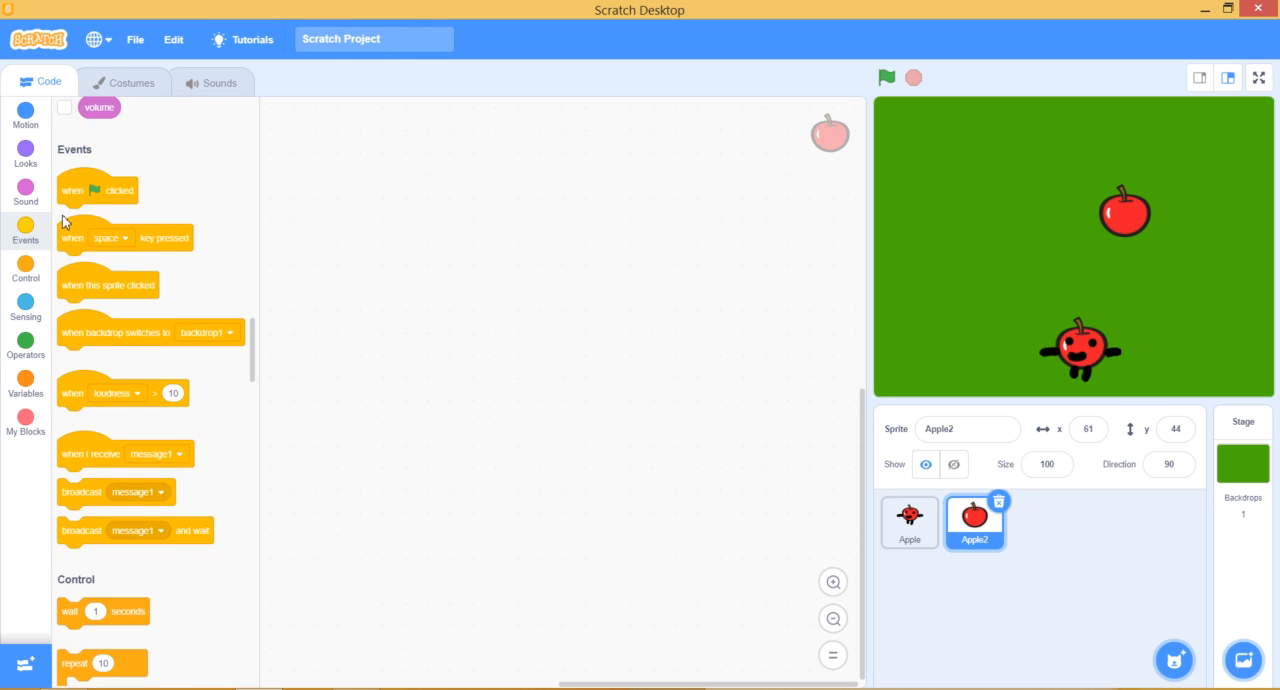
pyautogui.moveTo(97, 189); pyautogui.dragTo(527, 277)
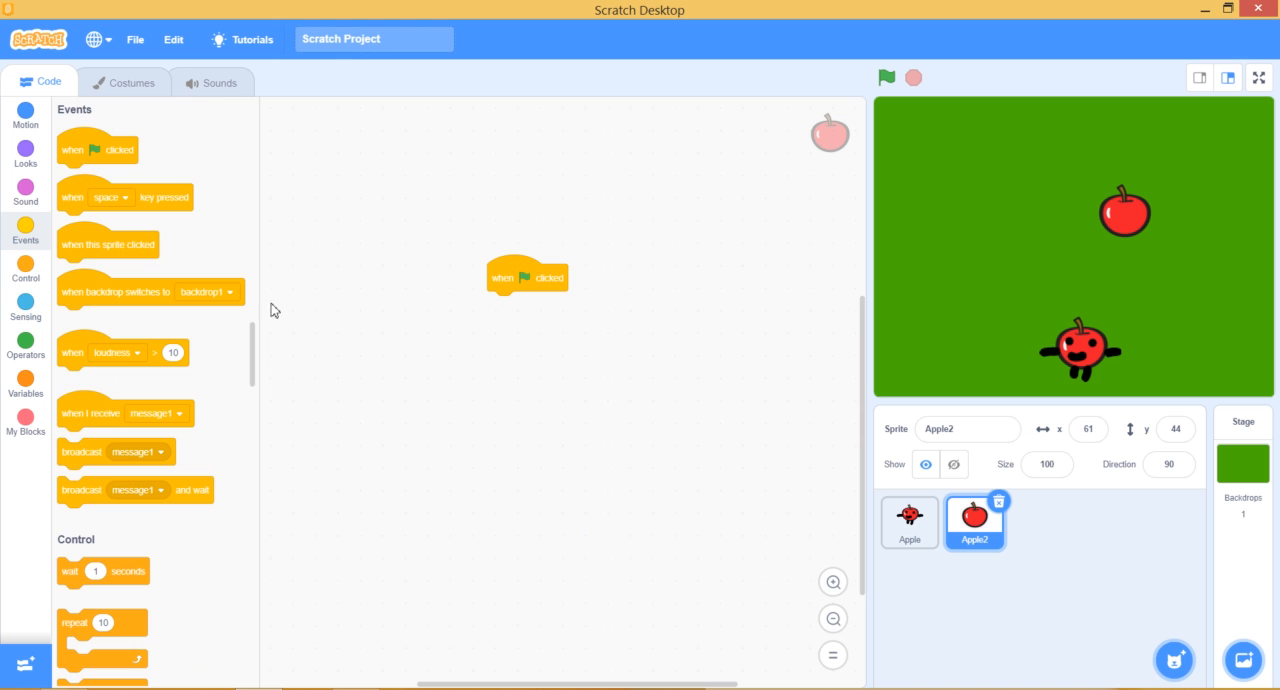
pyautogui.scroll(-3)
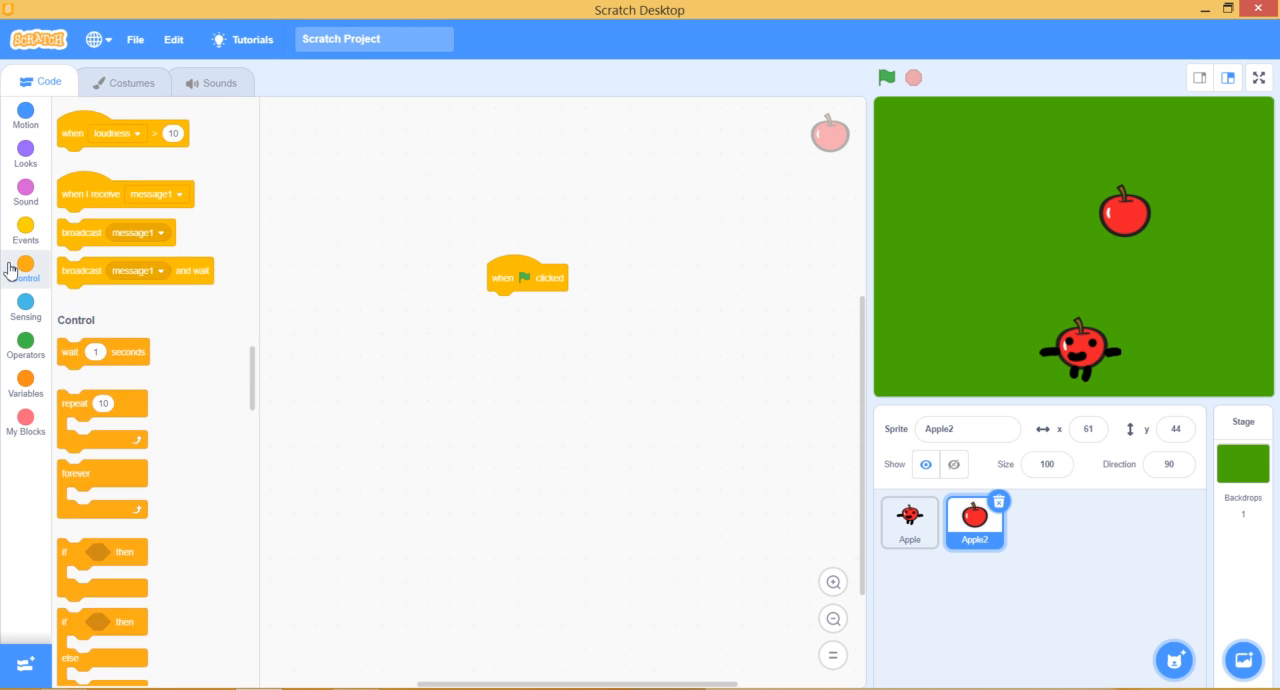
pyautogui.click(25, 115)
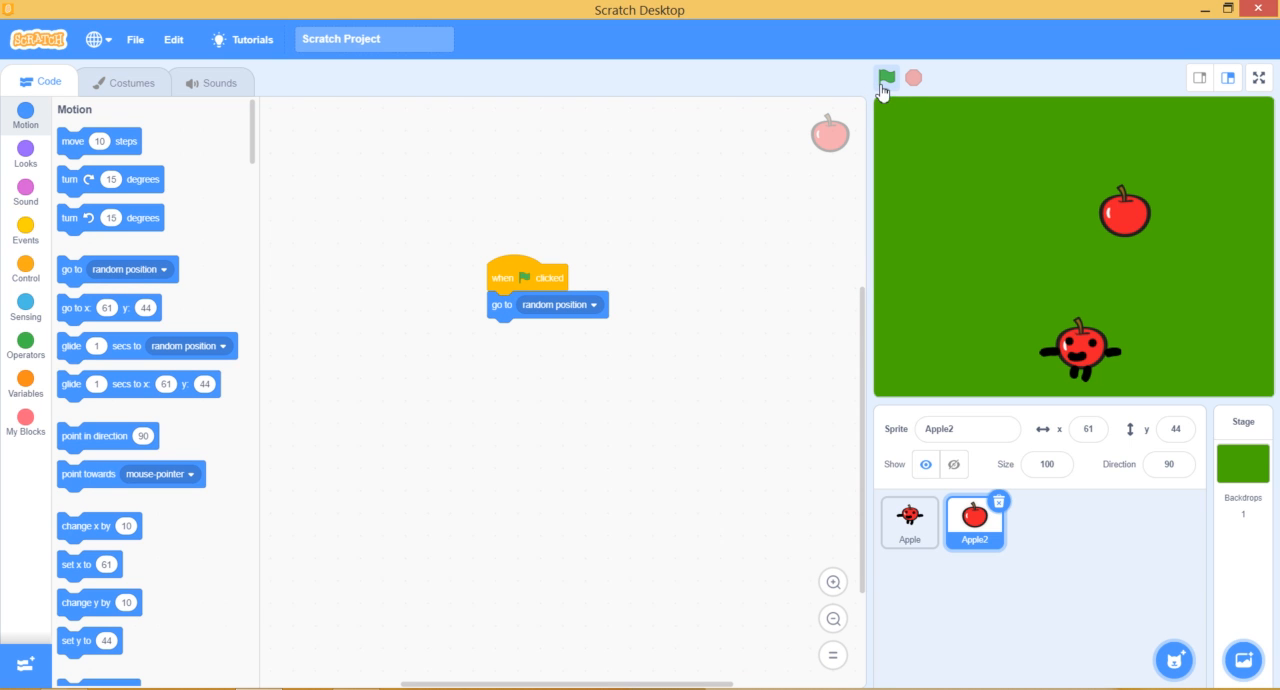
pyautogui.click(884, 78)
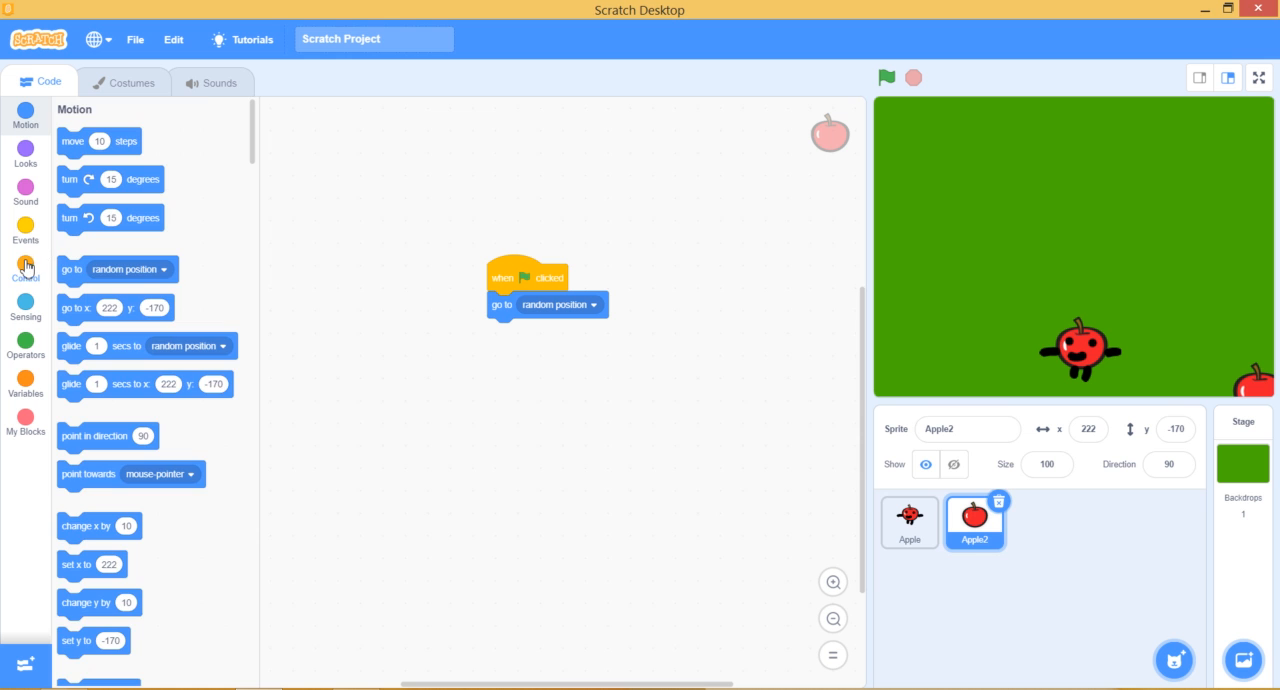
# Step: Add a forever loop to Apple2's script with an if 'touching Apple?' condition
pyautogui.click(25, 268)
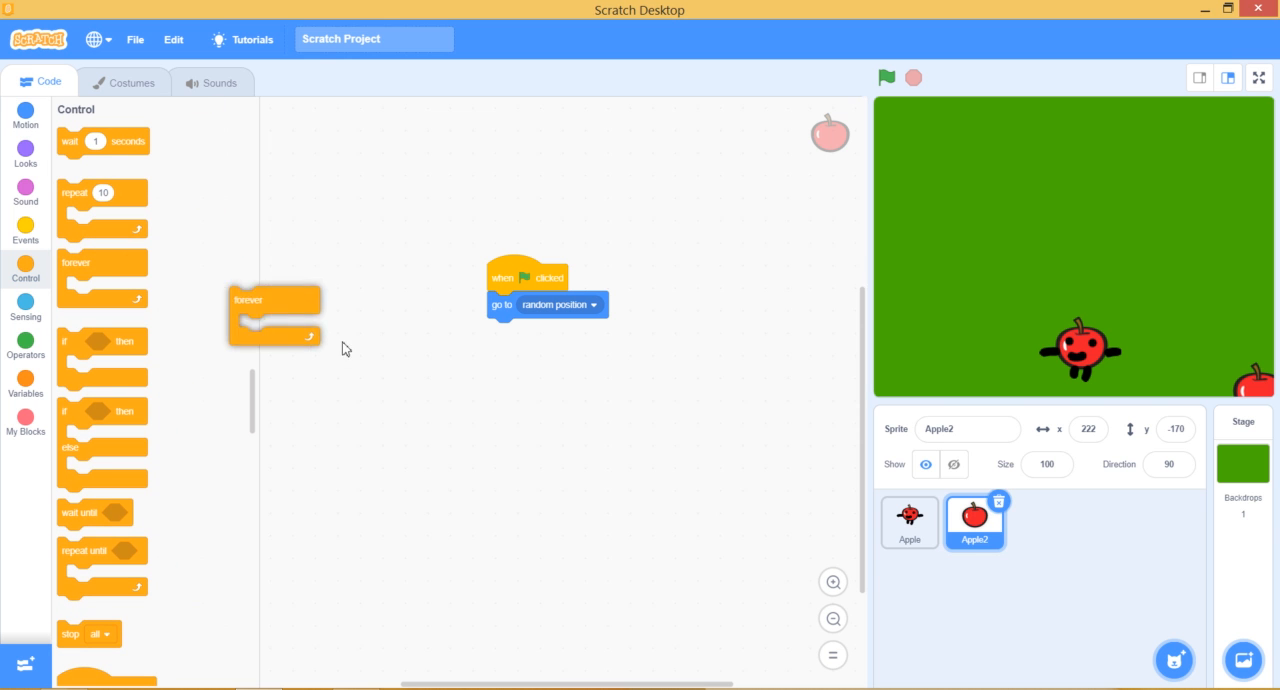
pyautogui.moveTo(275, 315); pyautogui.dragTo(533, 347)
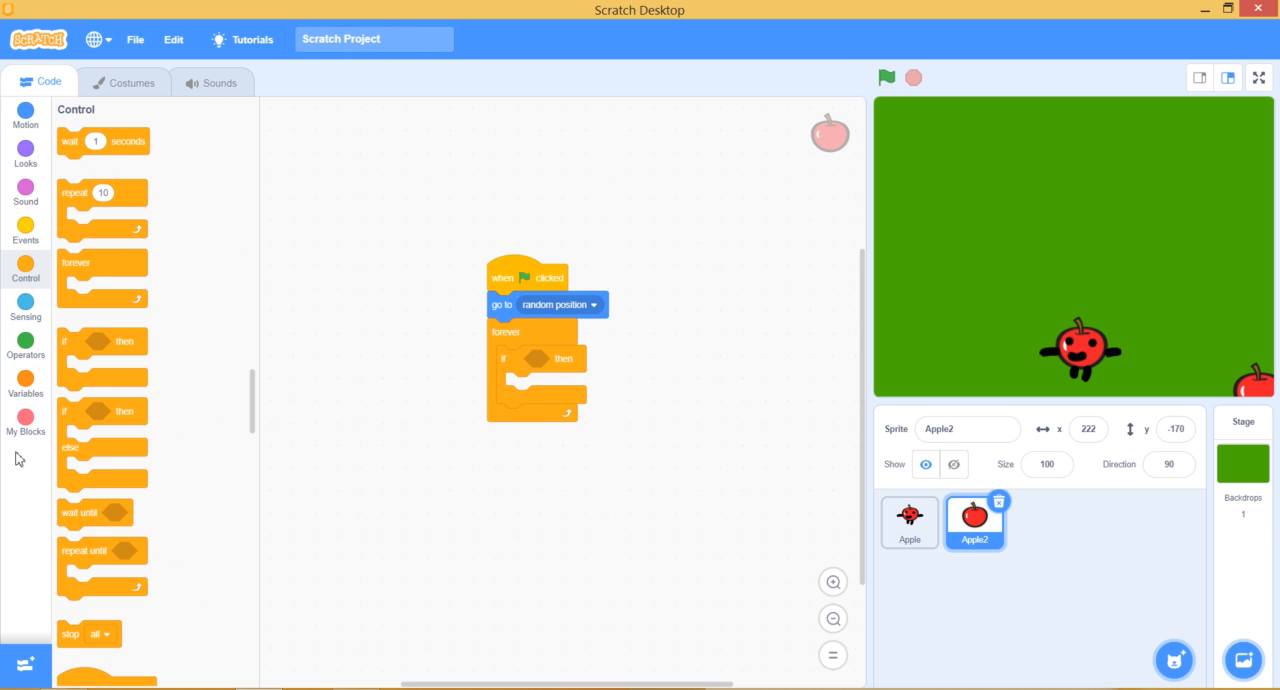
pyautogui.click(25, 304)
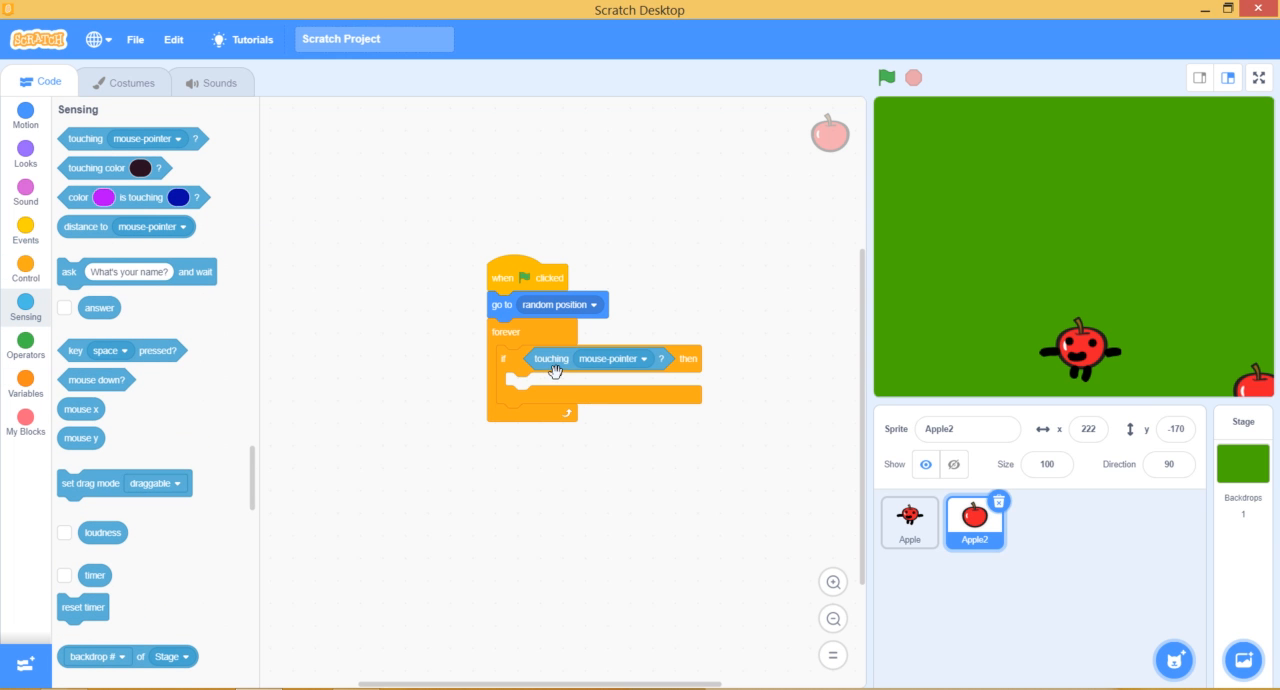
pyautogui.click(610, 358)
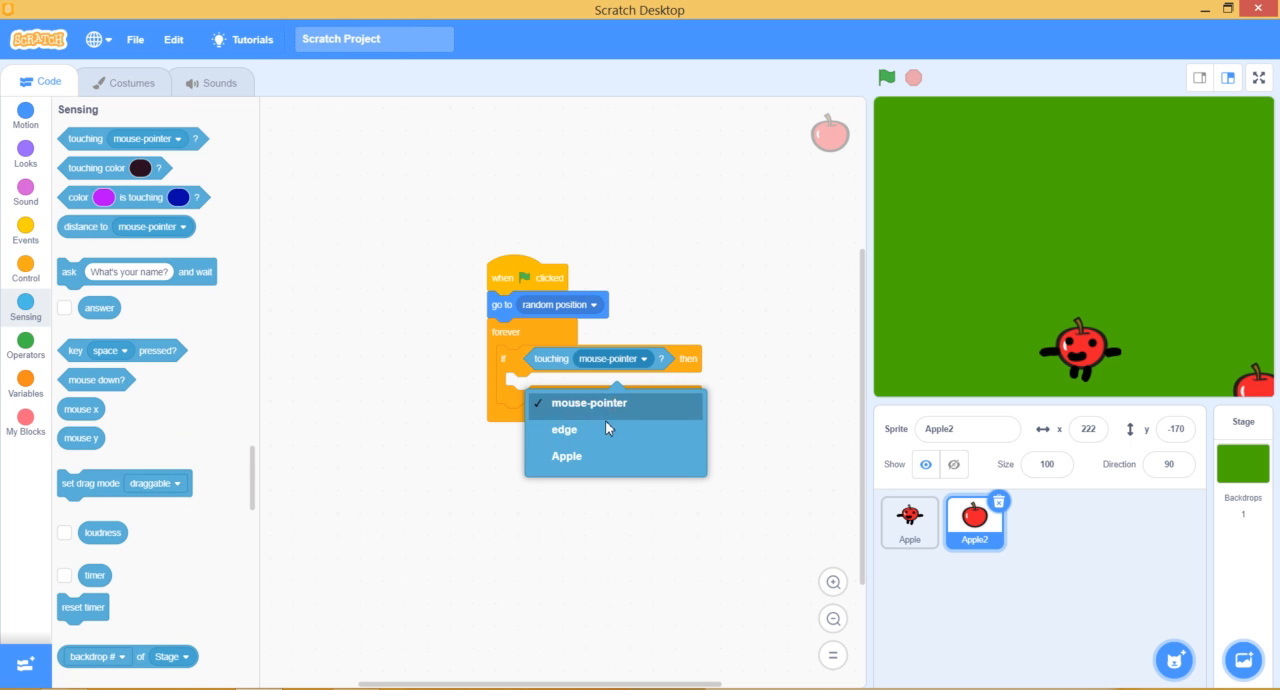
pyautogui.click(566, 455)
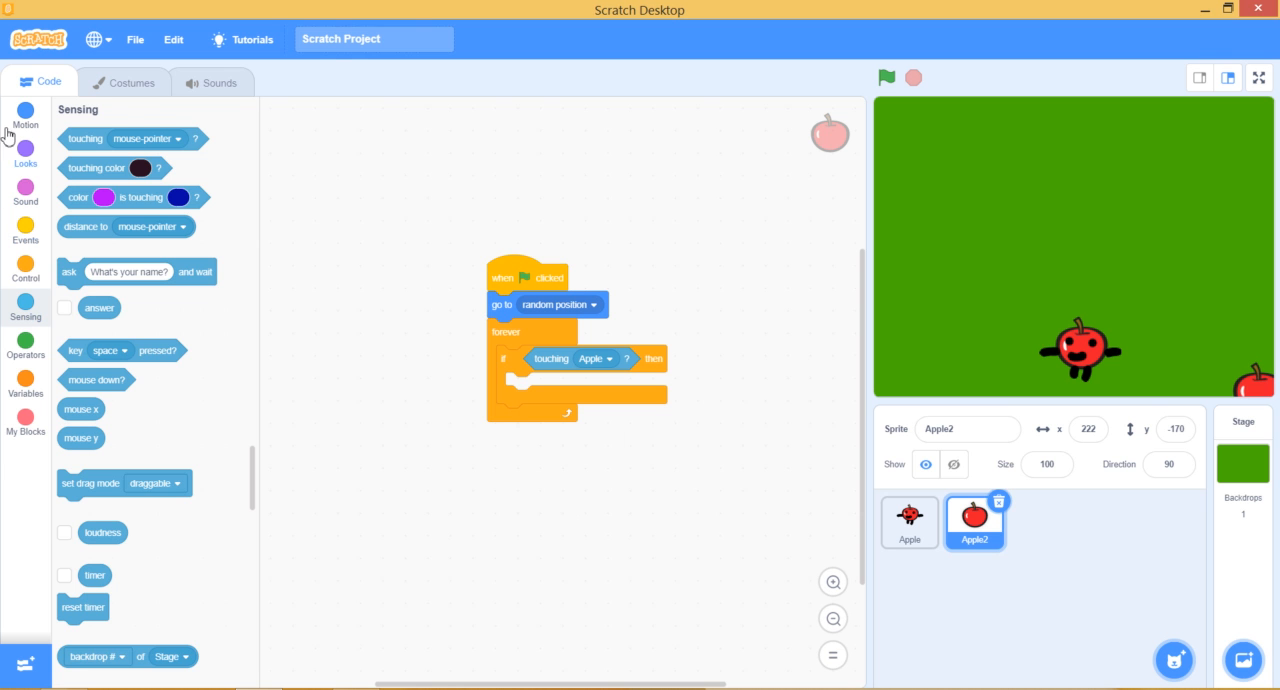
# Step: Put 'go to random position' and 'start sound Chomp' inside the if block
pyautogui.click(25, 115)
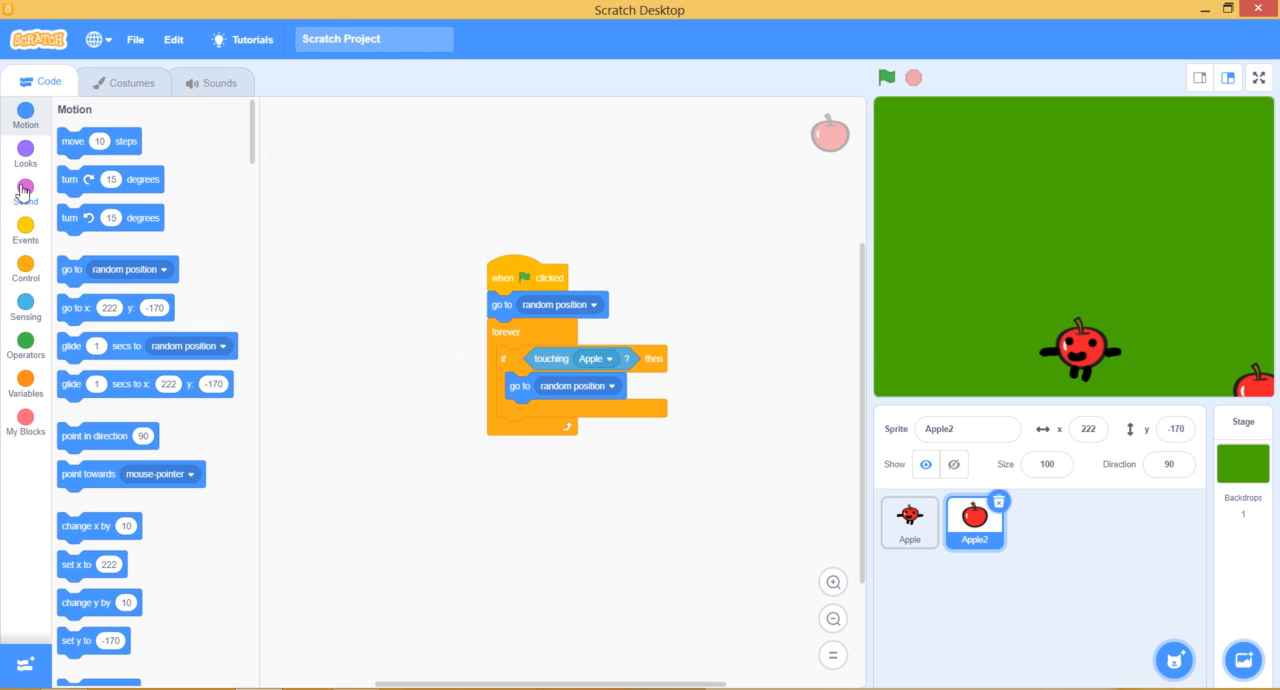
pyautogui.click(25, 186)
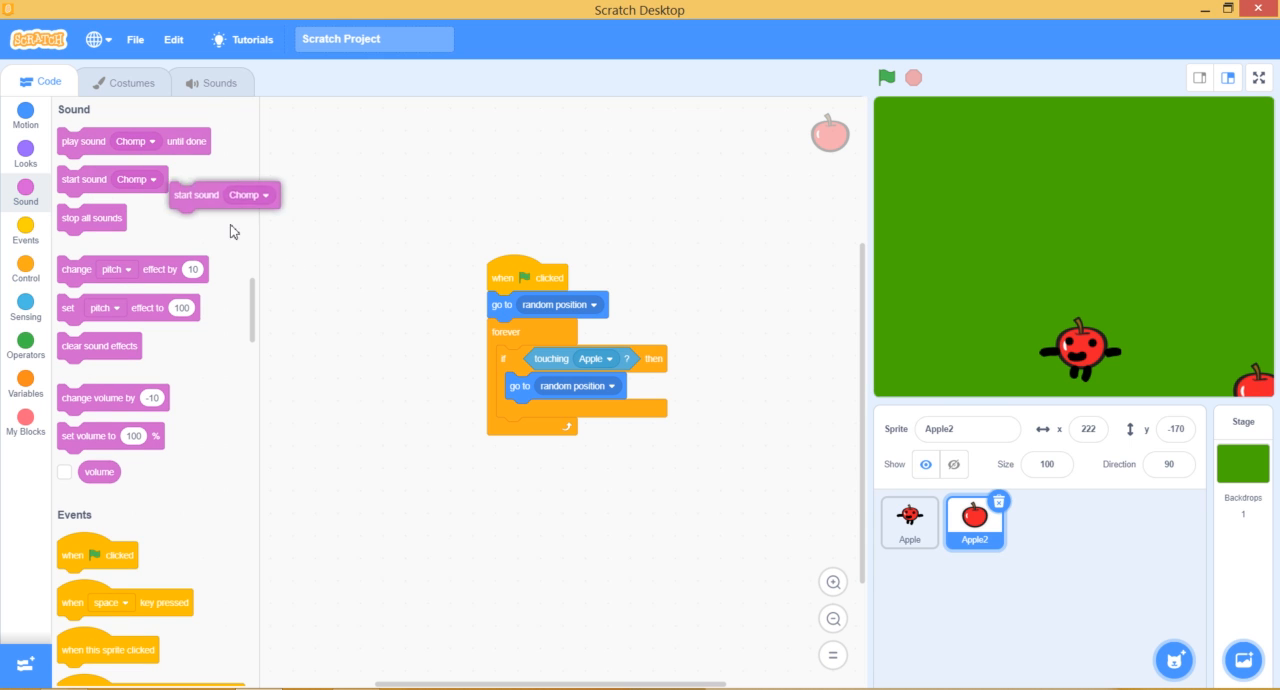
pyautogui.moveTo(224, 194); pyautogui.dragTo(534, 412)
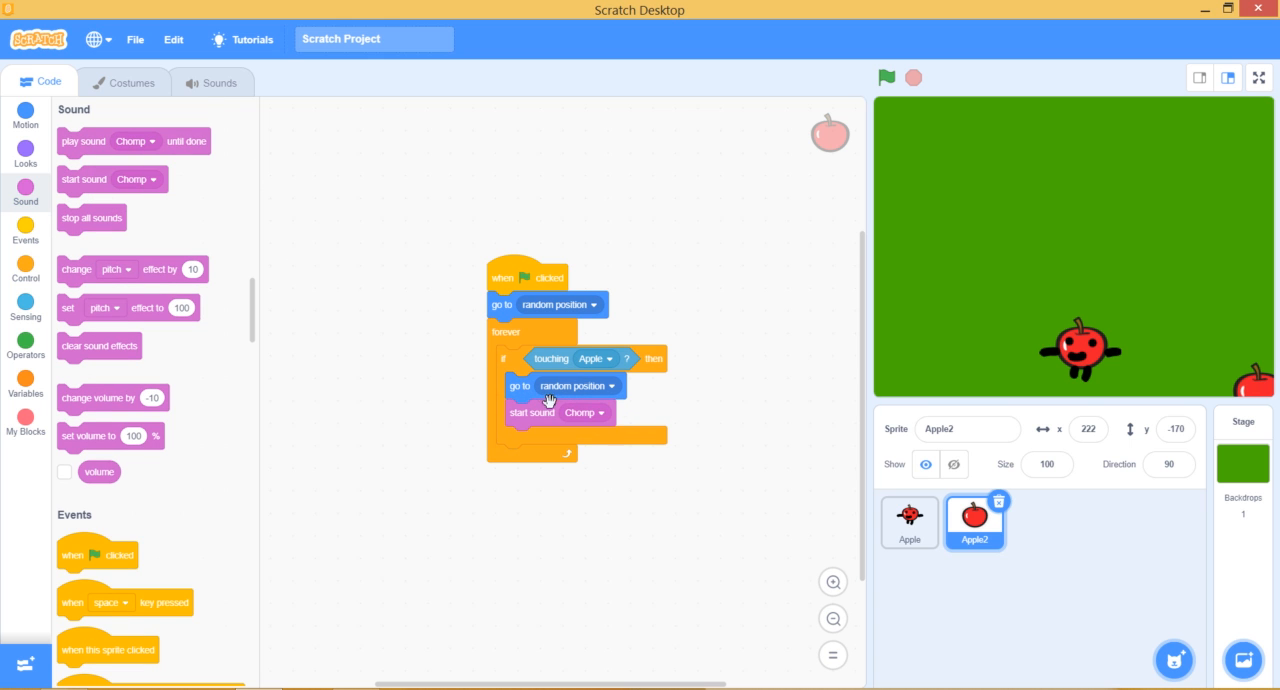
pyautogui.moveTo(885, 78)
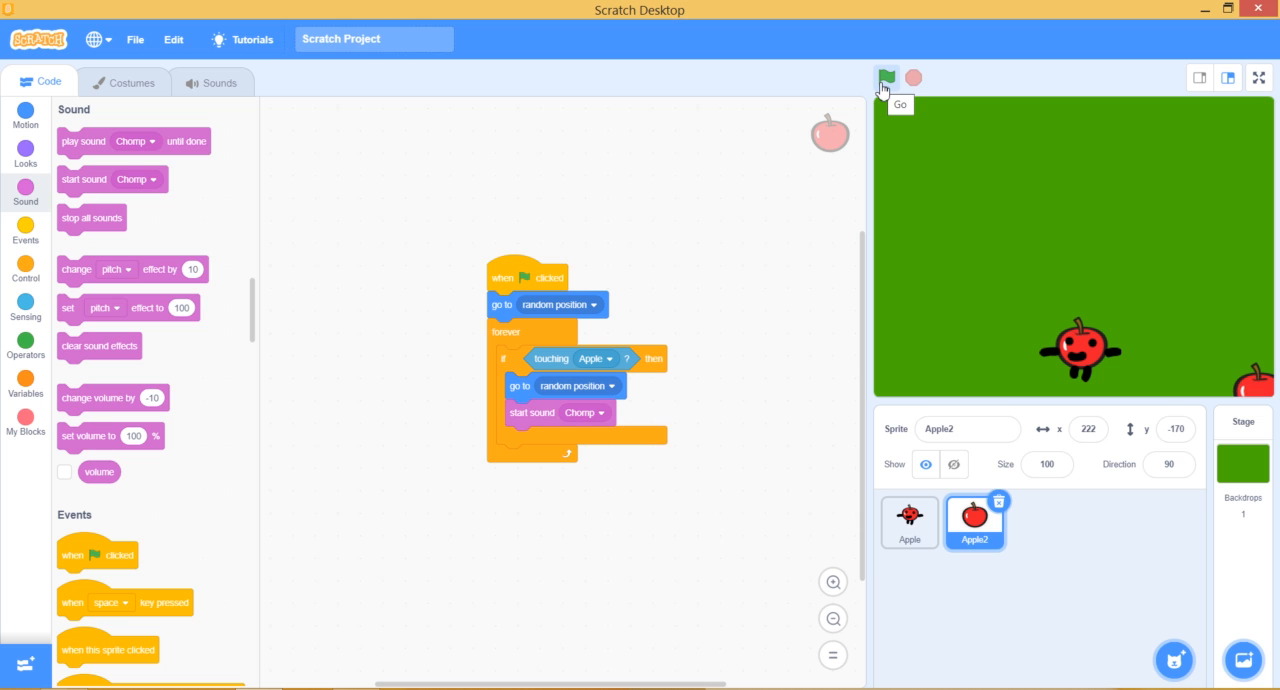
# Step: Run the game with the green flag repeatedly, steering Apple into Apple2
pyautogui.click(885, 78)
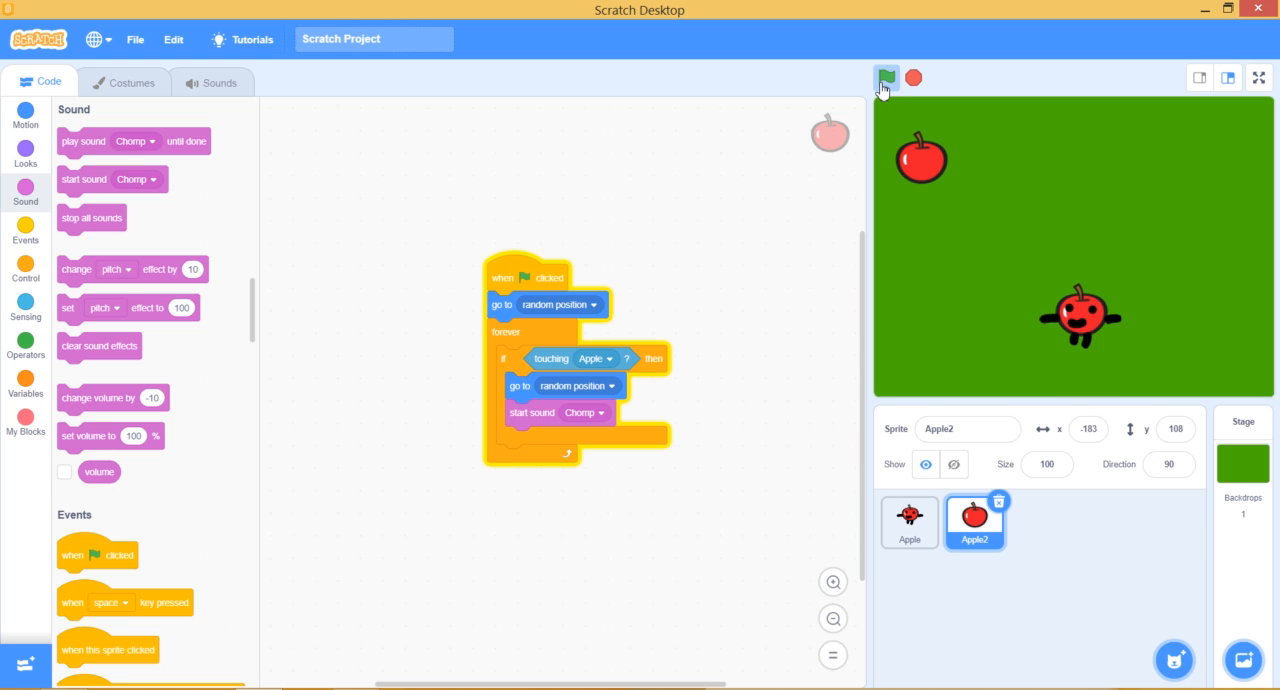
pyautogui.click(885, 78)
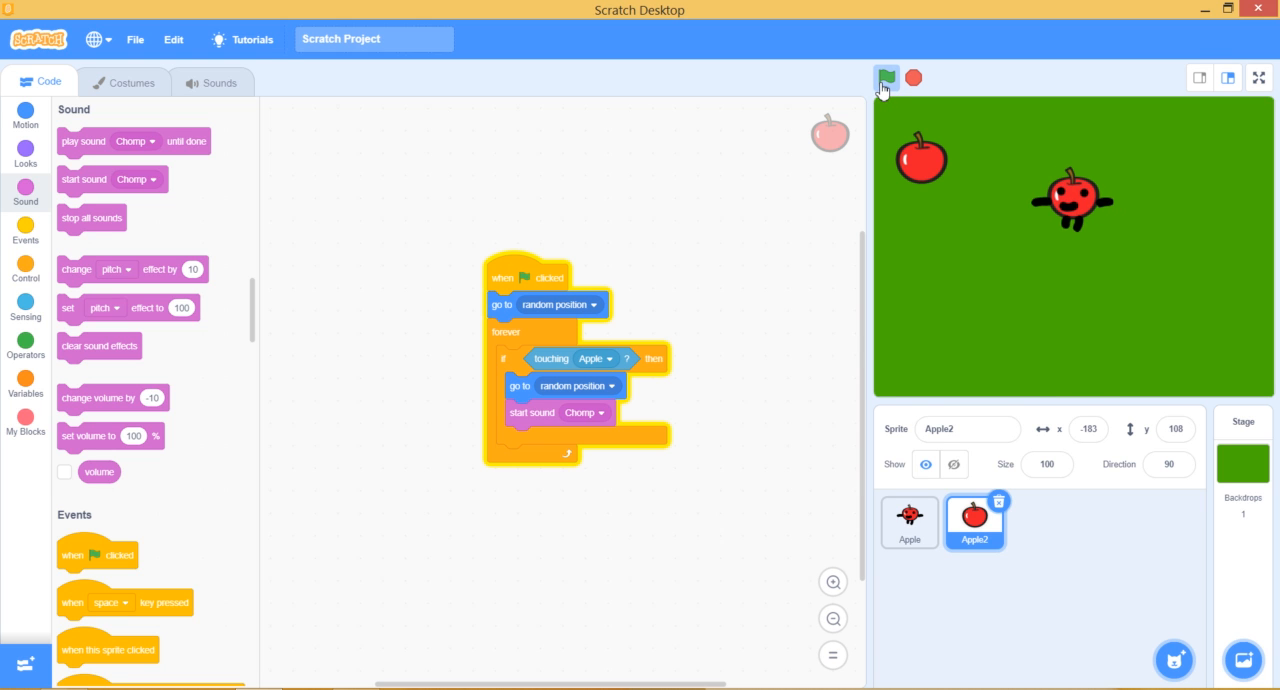
pyautogui.click(886, 78)
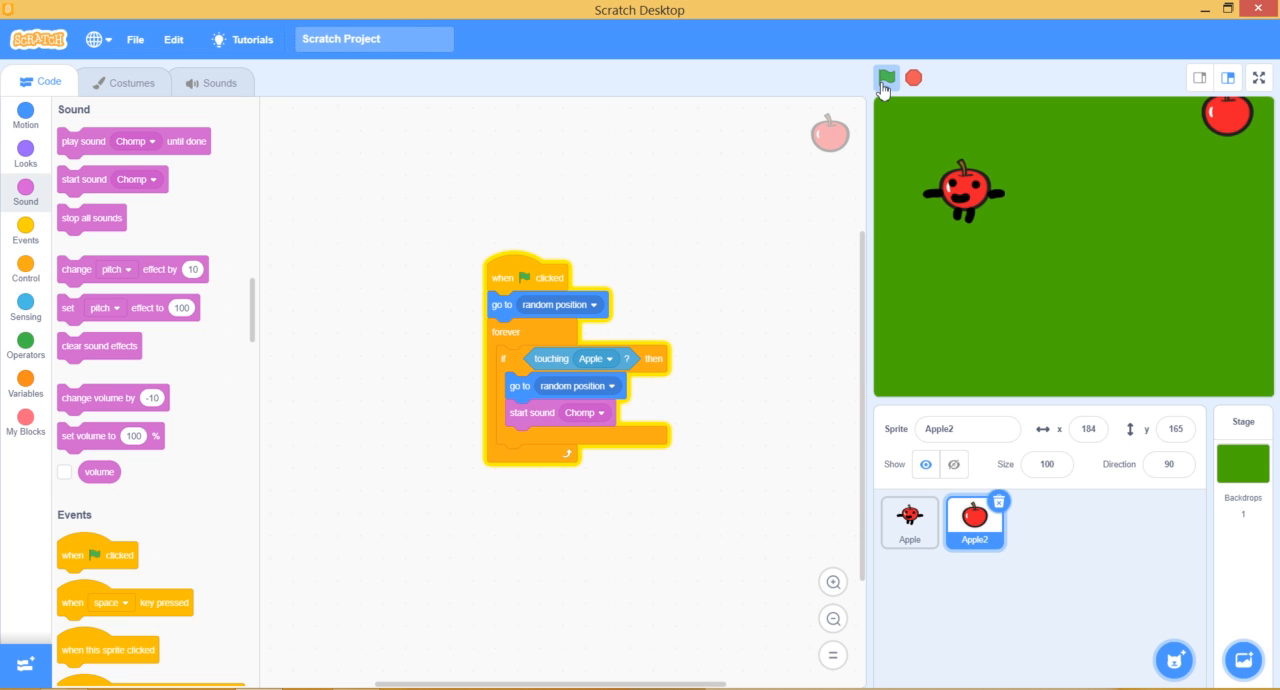
pyautogui.click(885, 78)
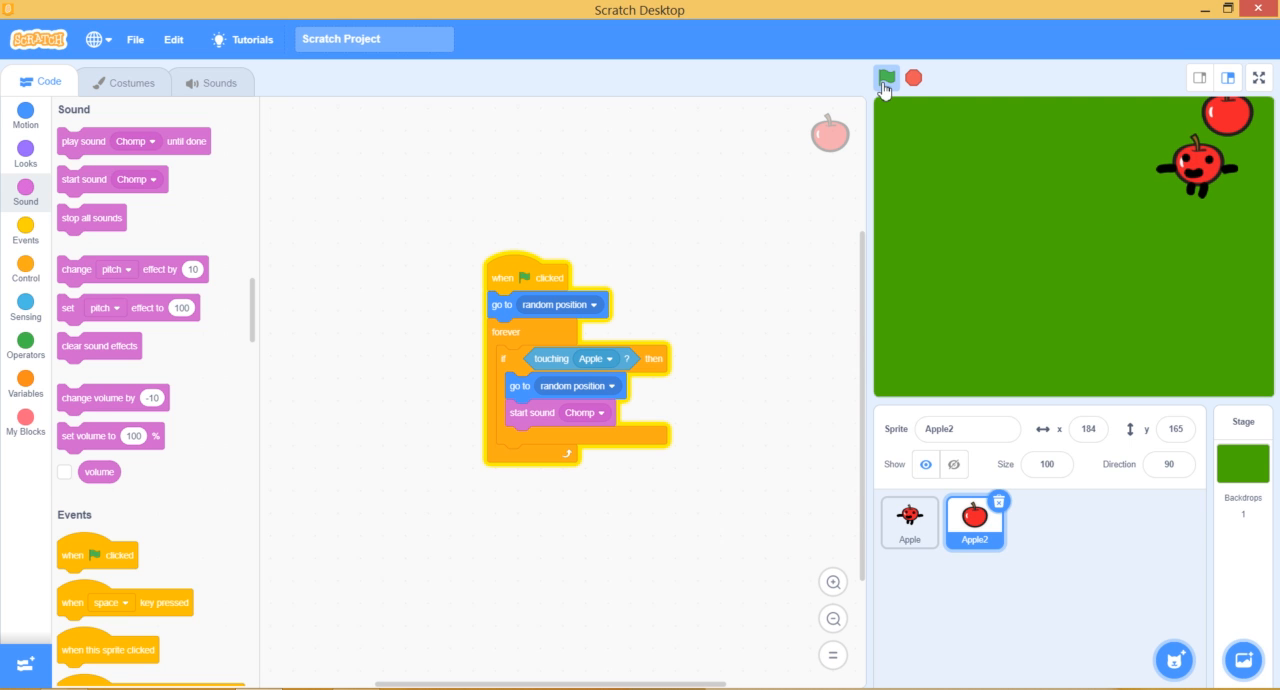
pyautogui.click(886, 78)
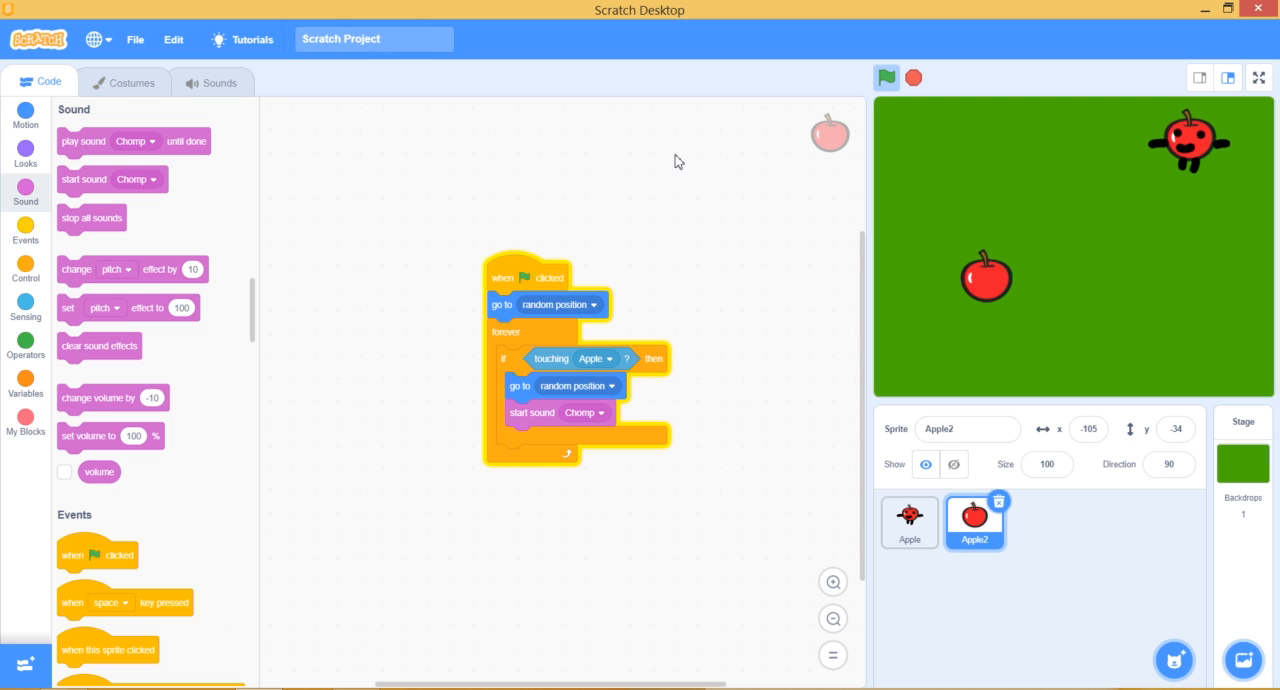